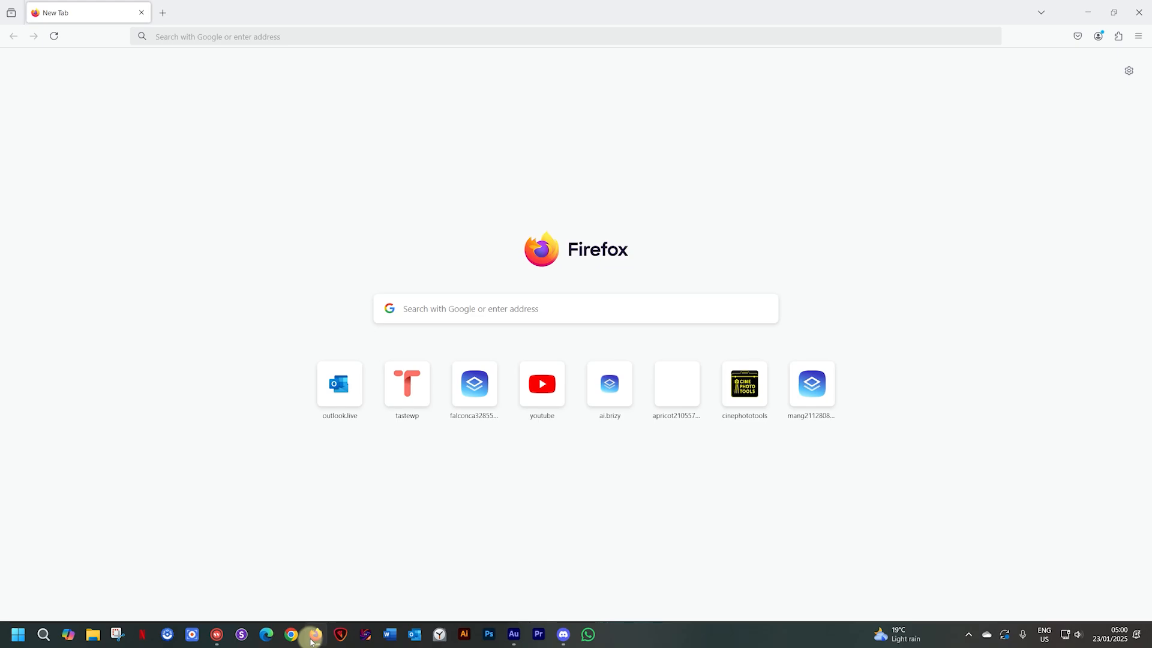
{"action": "mouse_move", "coordinate": [207, 365]}
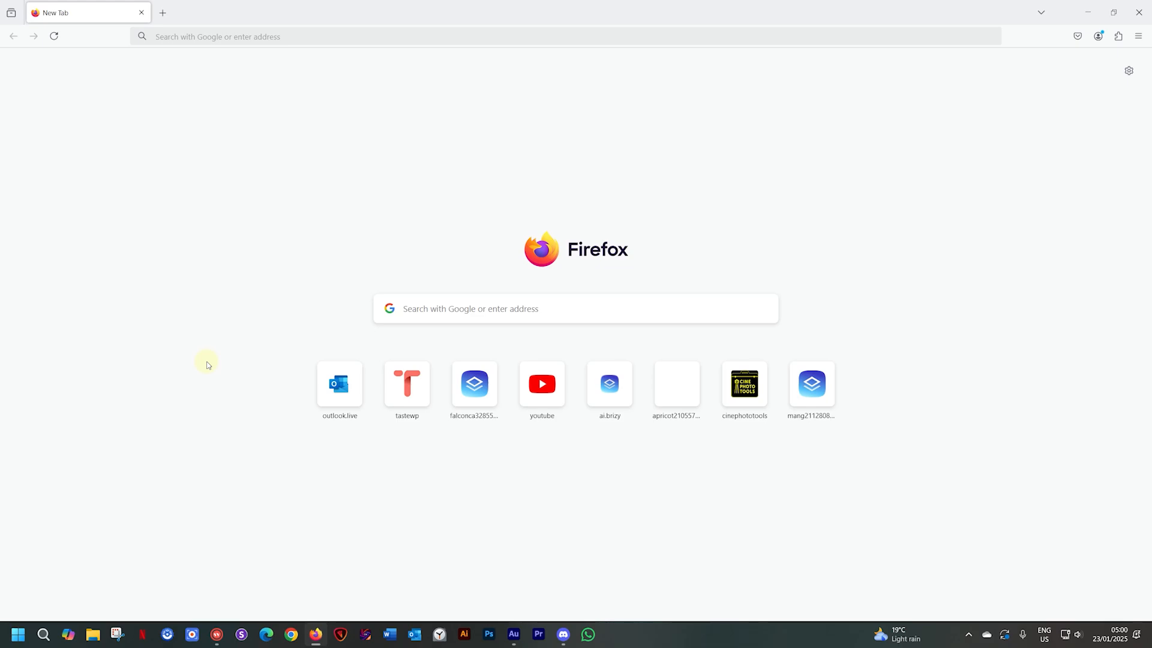
{"action": "mouse_move", "coordinate": [243, 407]}
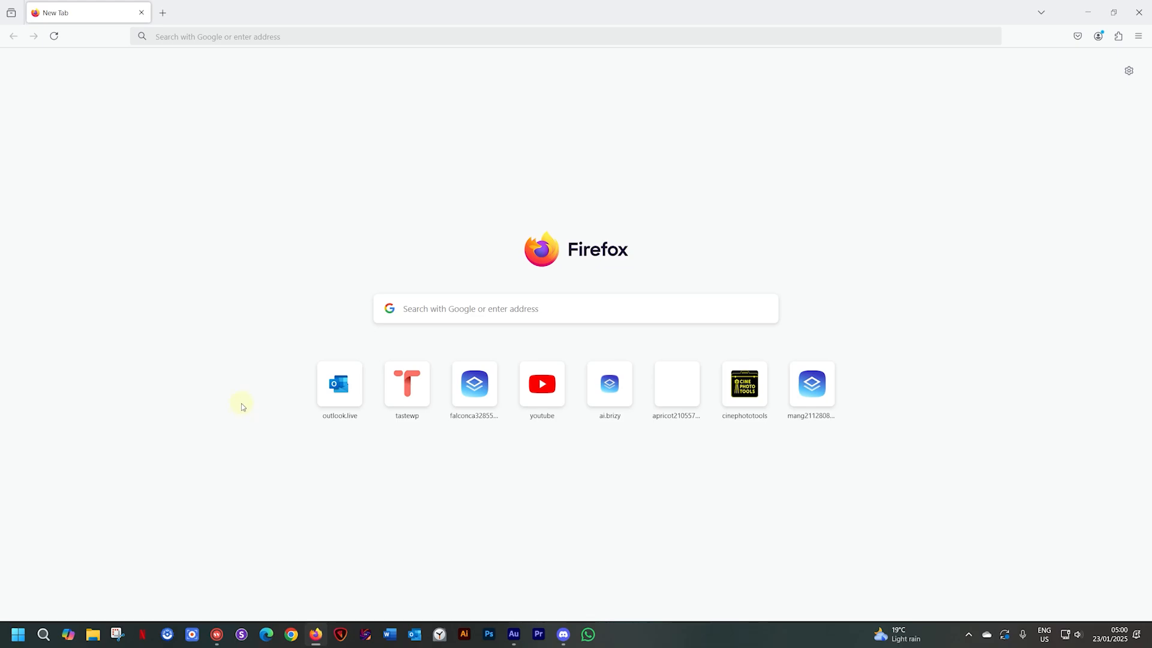
Enter 'the fat butcher, stellenbosch' as the site name and choose its Google listing on Van Riebeeck Street
{"action": "left_click", "coordinate": [610, 384]}
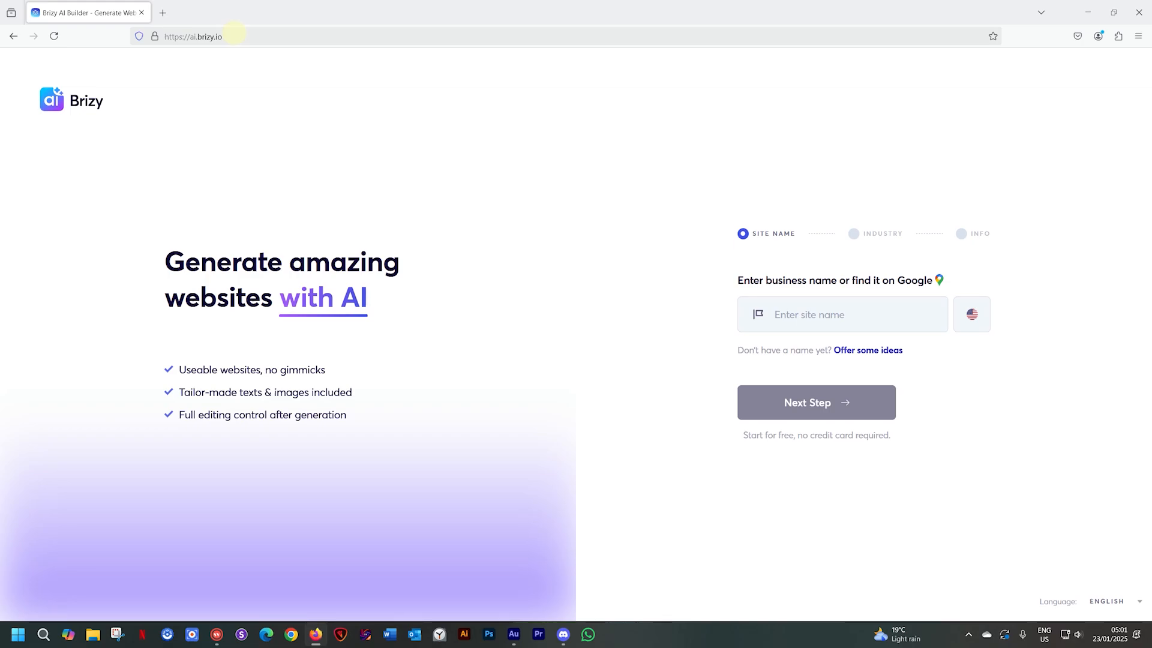
{"action": "mouse_move", "coordinate": [745, 153]}
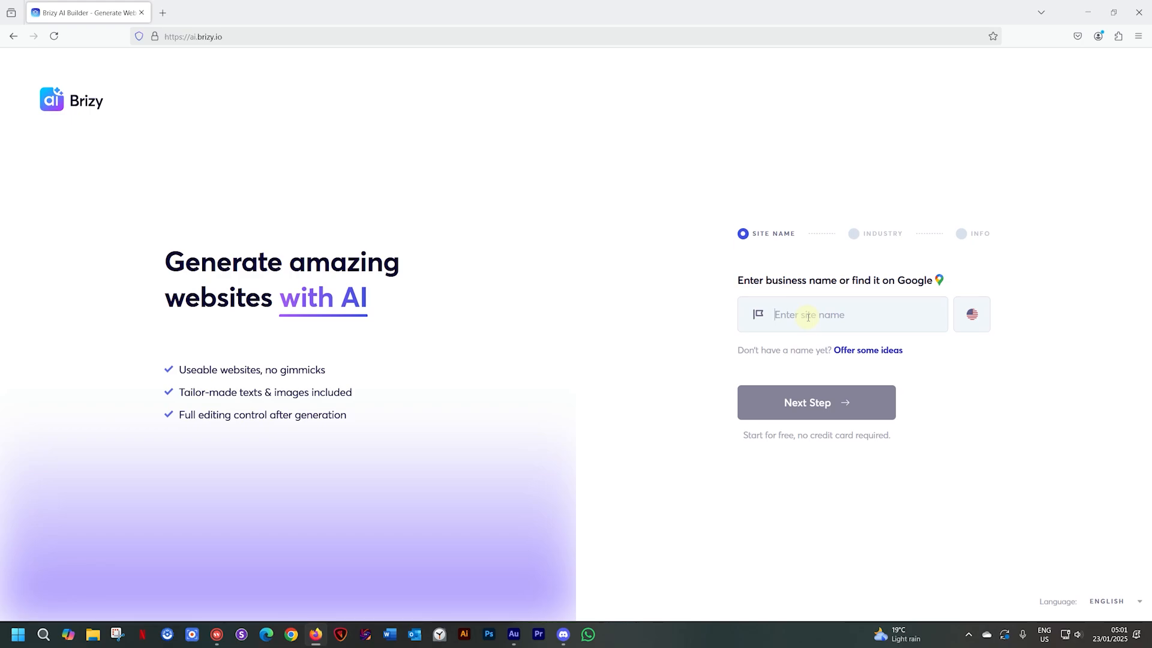
{"action": "type", "text": "the"}
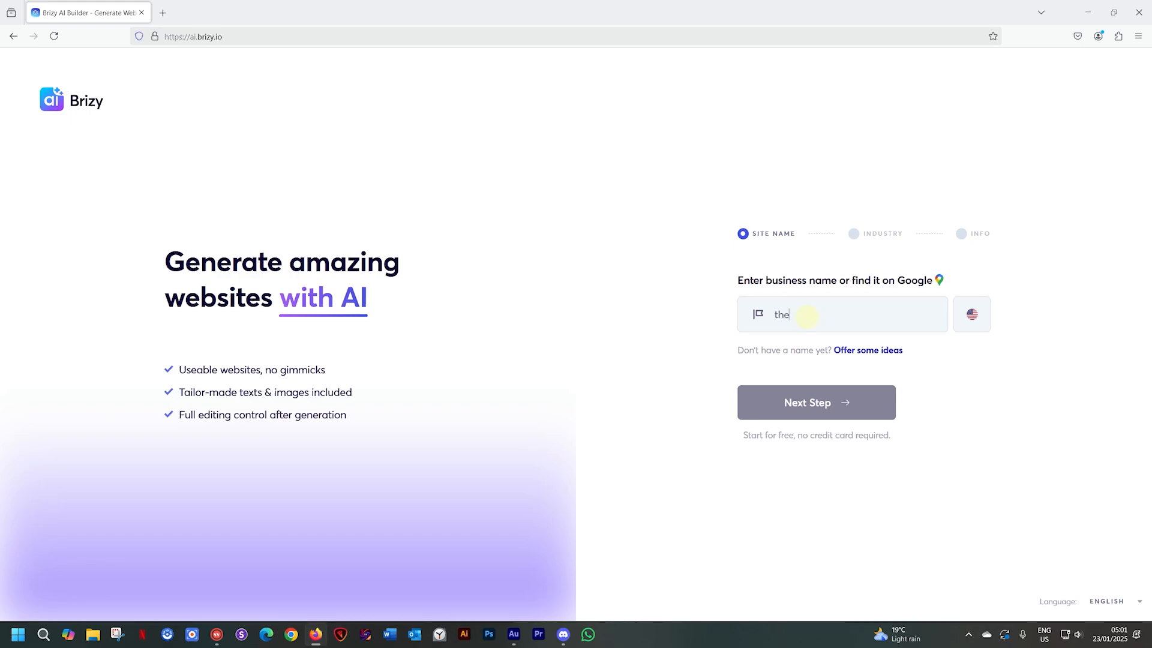
{"action": "type", "text": "fat butch"}
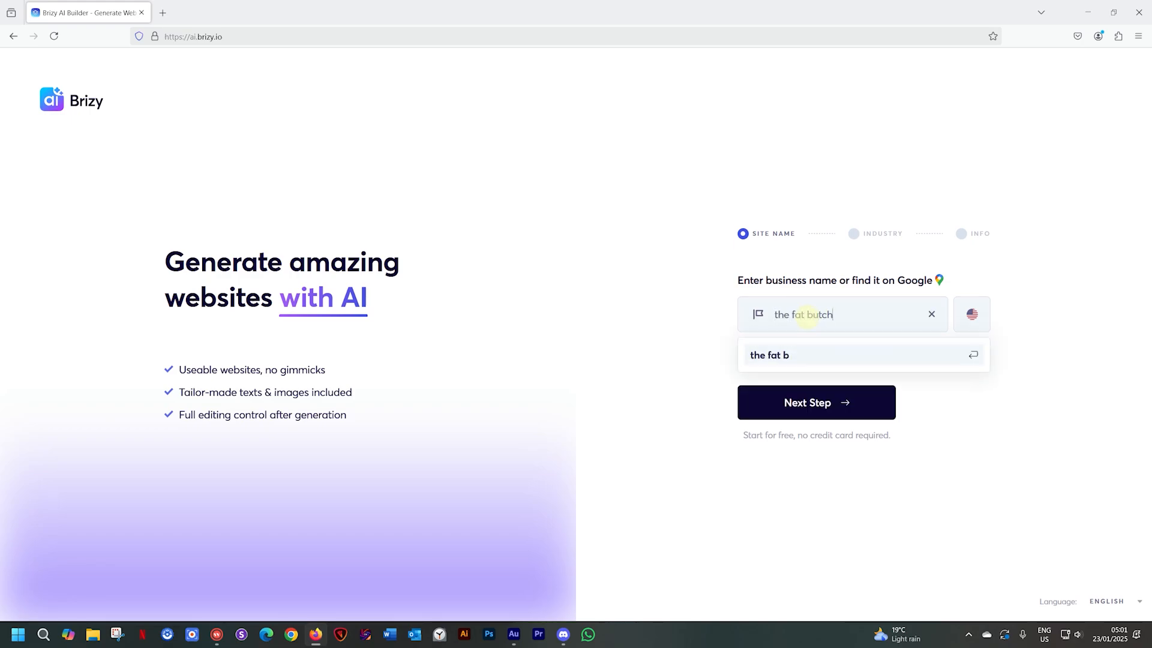
{"action": "type", "text": "her, stellenbosch"}
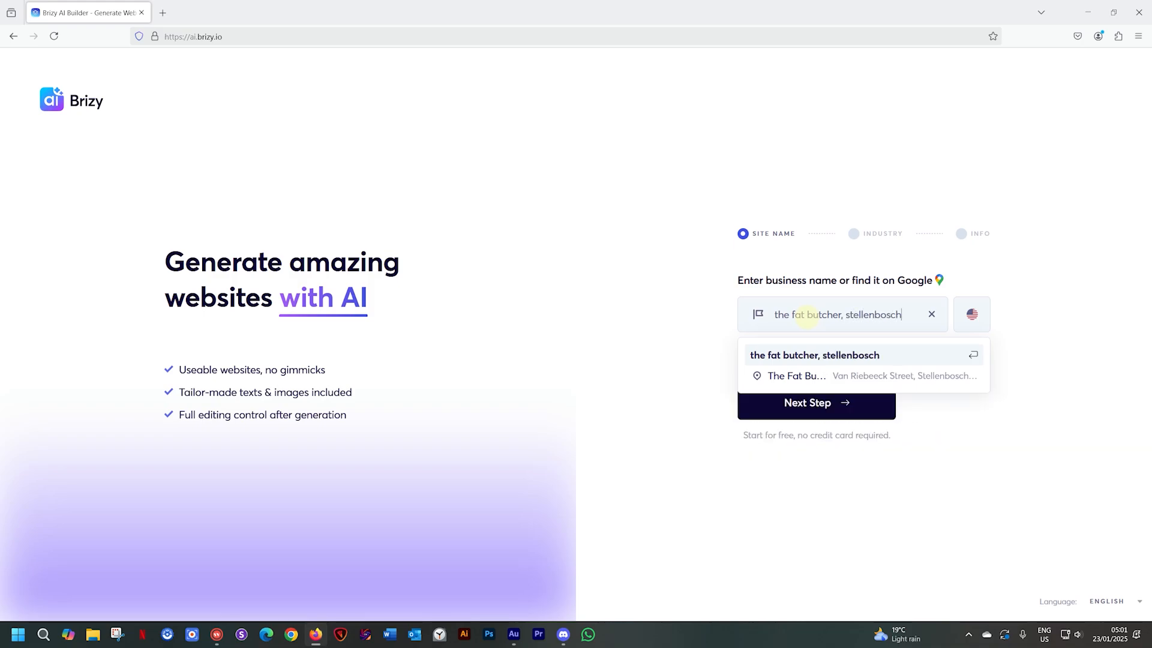
{"action": "left_click", "coordinate": [863, 376]}
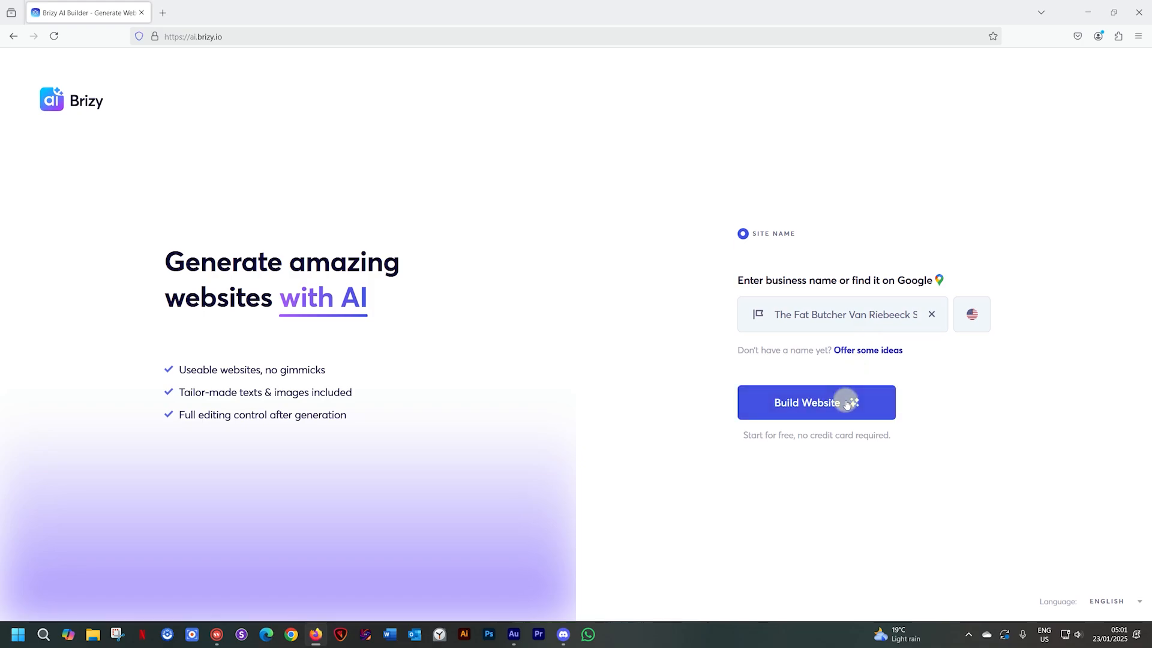
Build the website and let the AI generate the full Fat Butcher site
{"action": "left_click", "coordinate": [816, 402]}
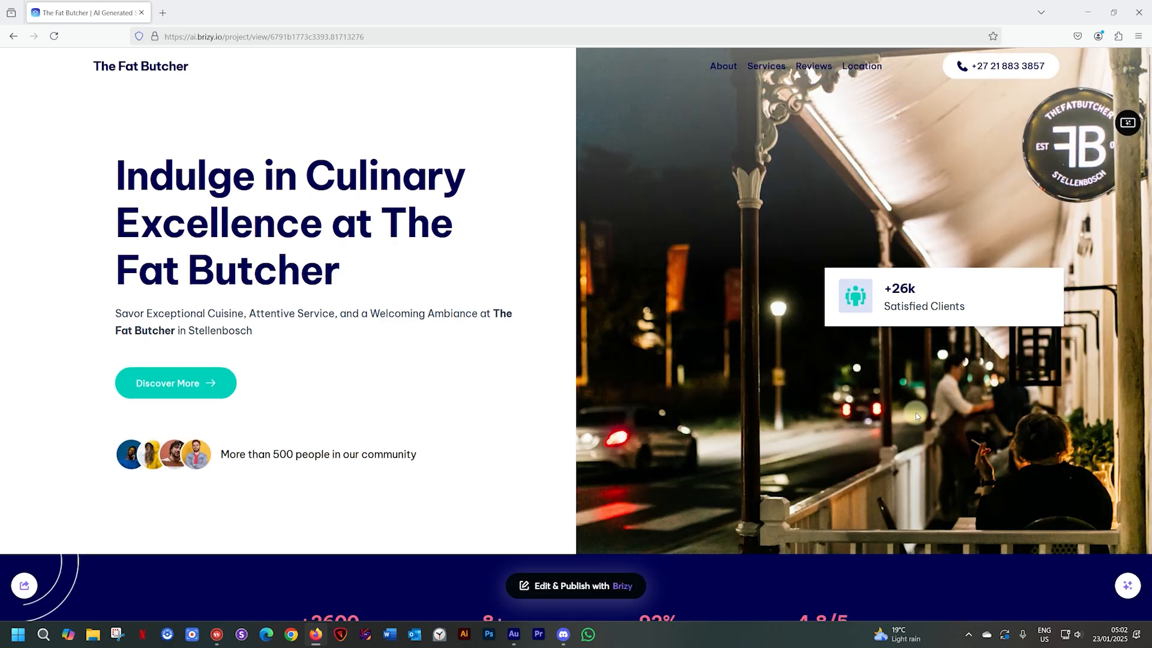
{"action": "scroll", "scroll_direction": "down", "scroll_amount": 3}
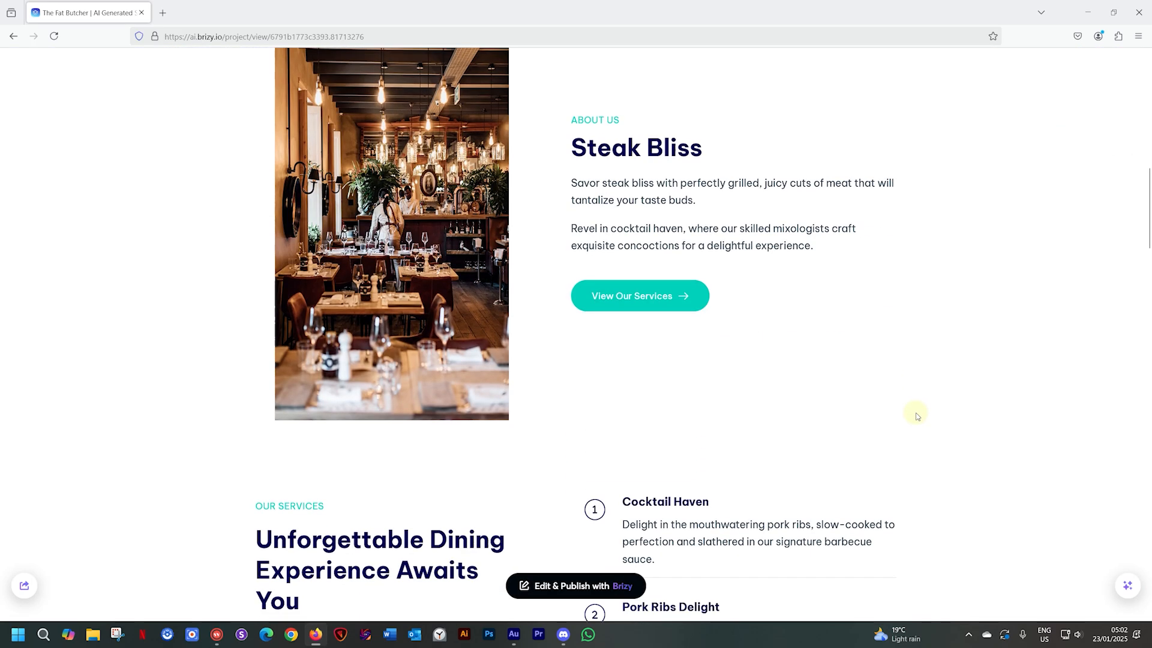
{"action": "scroll", "scroll_direction": "down", "scroll_amount": 3}
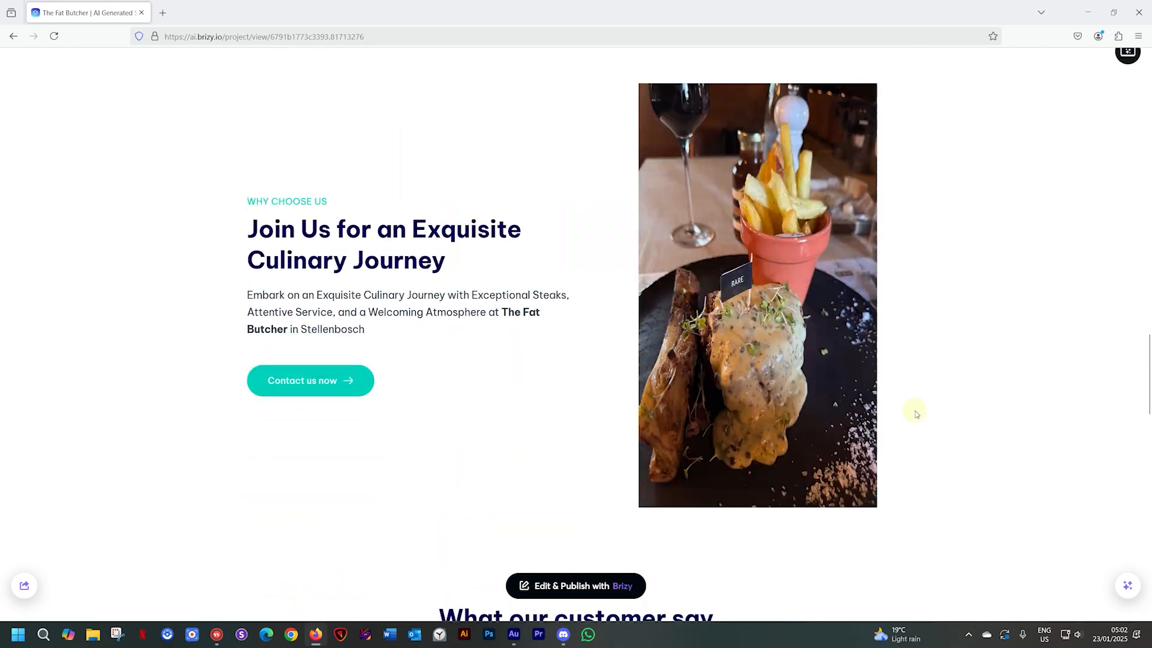
{"action": "scroll", "scroll_direction": "down", "scroll_amount": 3}
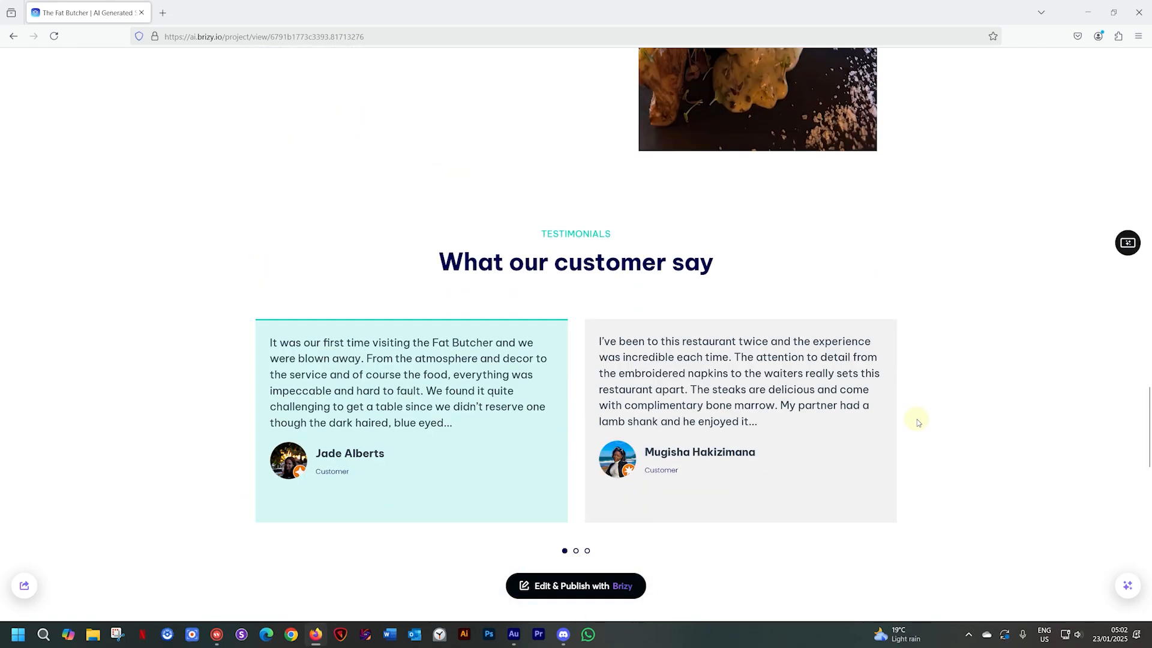
{"action": "scroll", "scroll_direction": "down", "scroll_amount": 3}
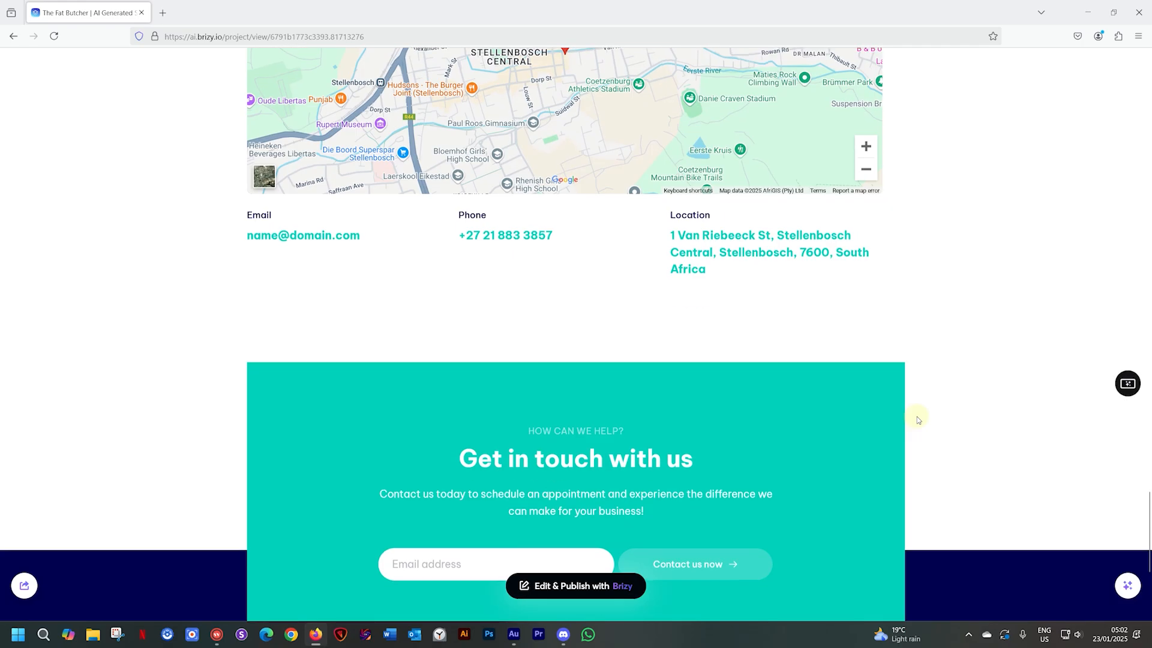
{"action": "scroll", "scroll_direction": "up", "scroll_amount": 3}
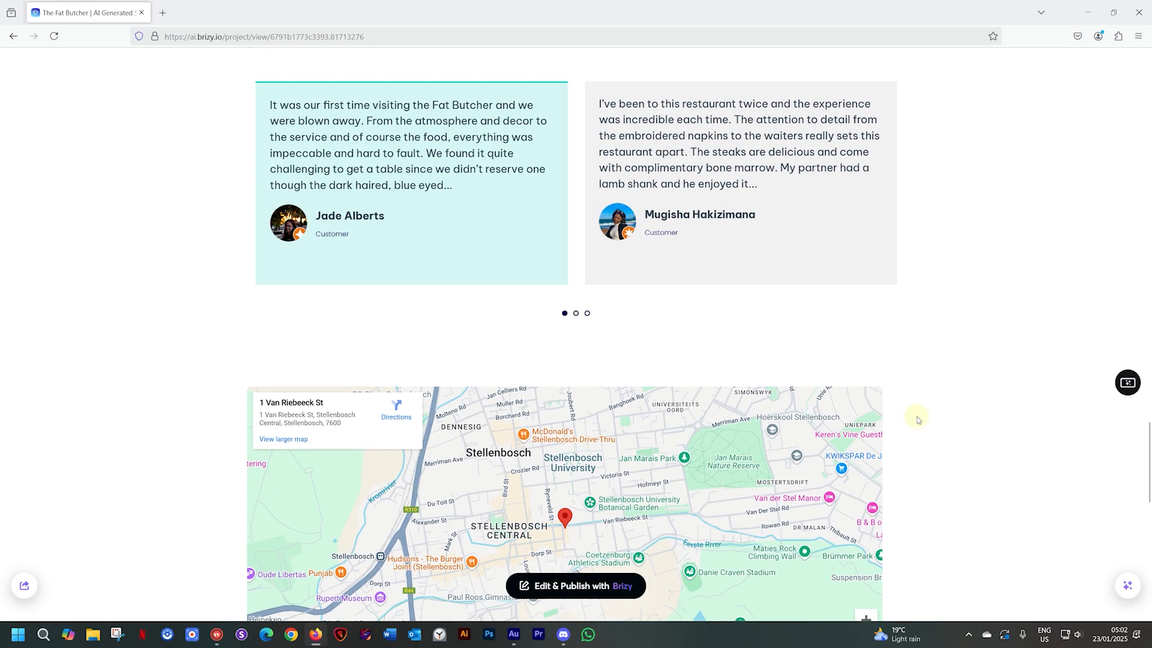
Regenerate the site's Colors so the teal accents turn orange
{"action": "left_click", "coordinate": [1096, 586]}
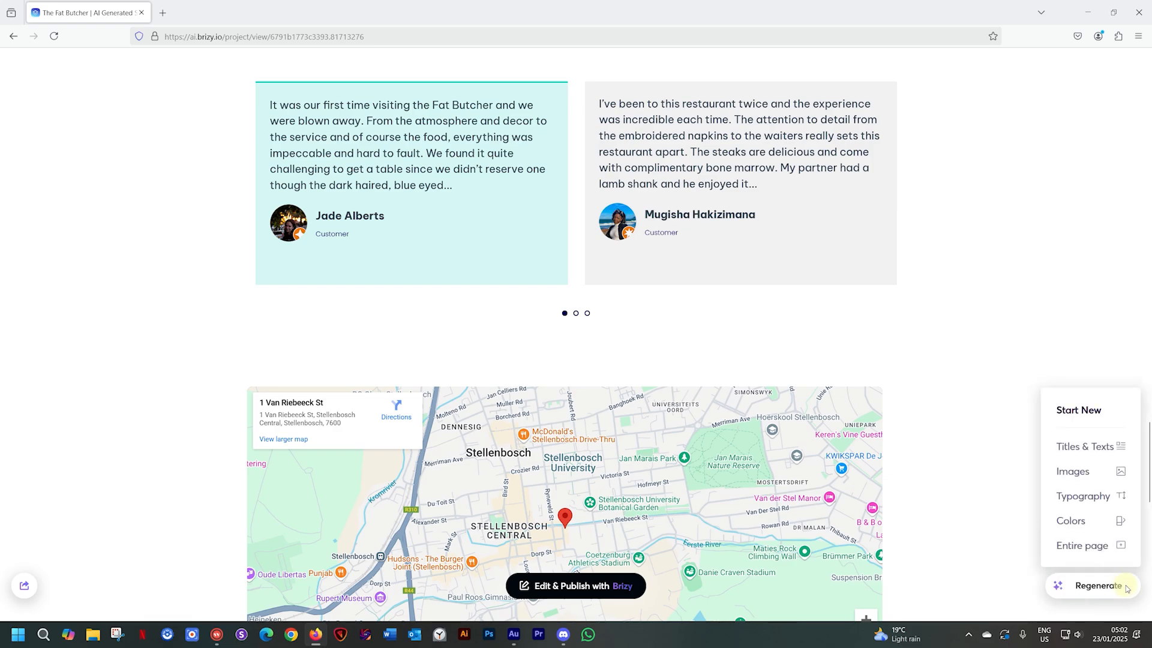
{"action": "mouse_move", "coordinate": [1082, 497]}
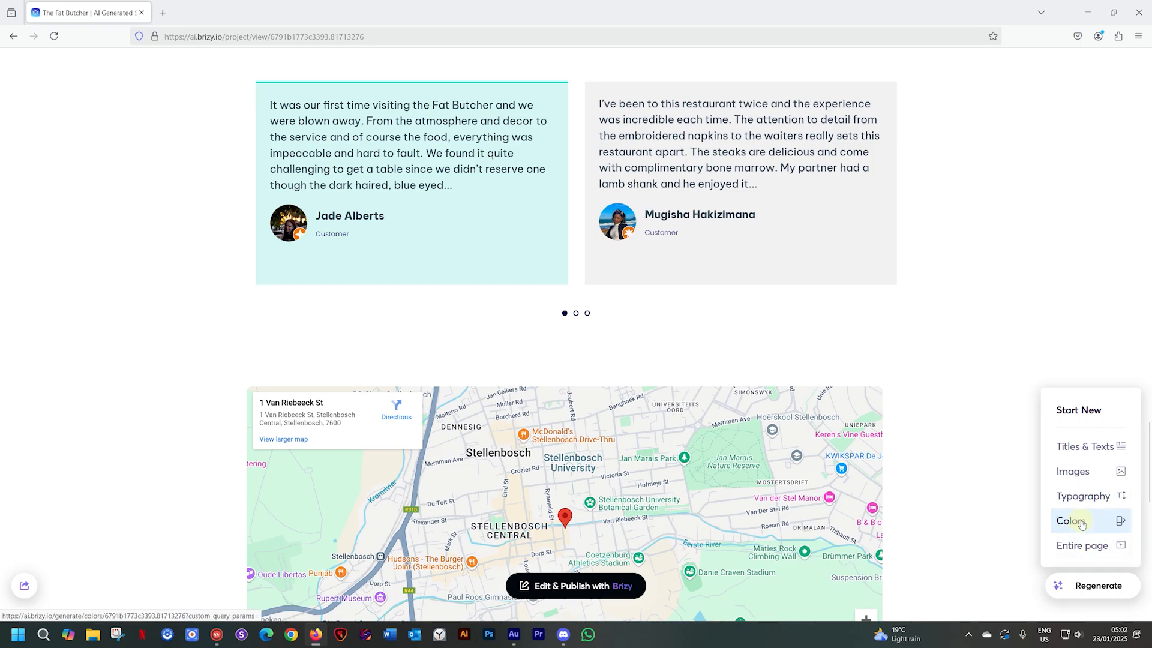
{"action": "left_click", "coordinate": [1071, 520]}
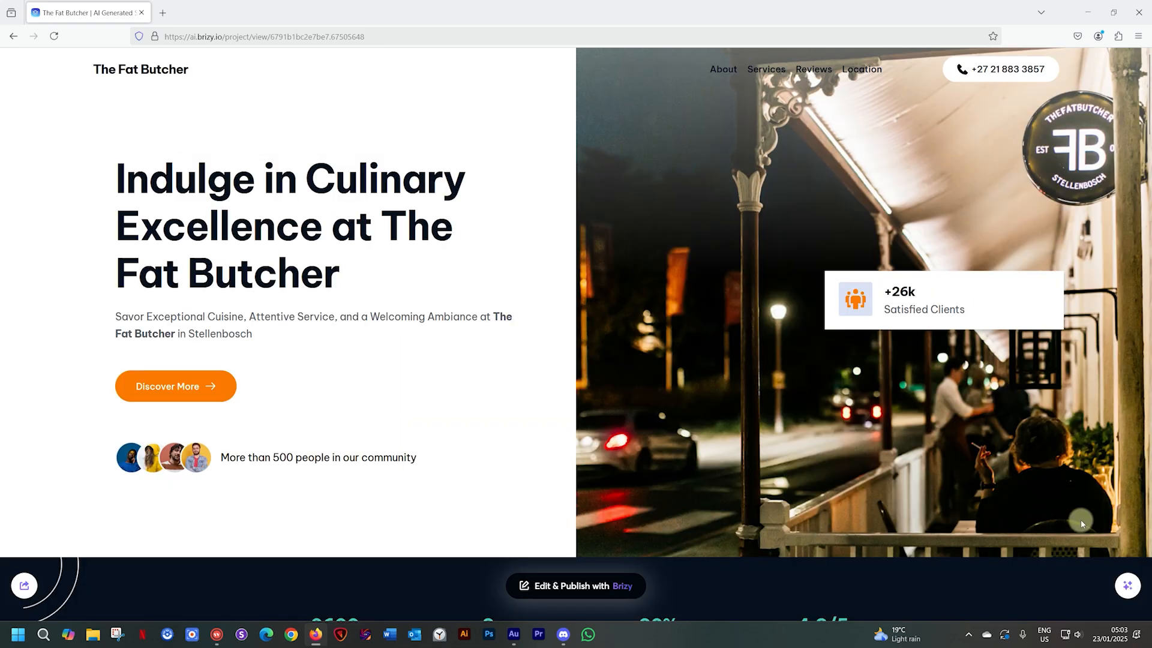
{"action": "mouse_move", "coordinate": [1042, 457]}
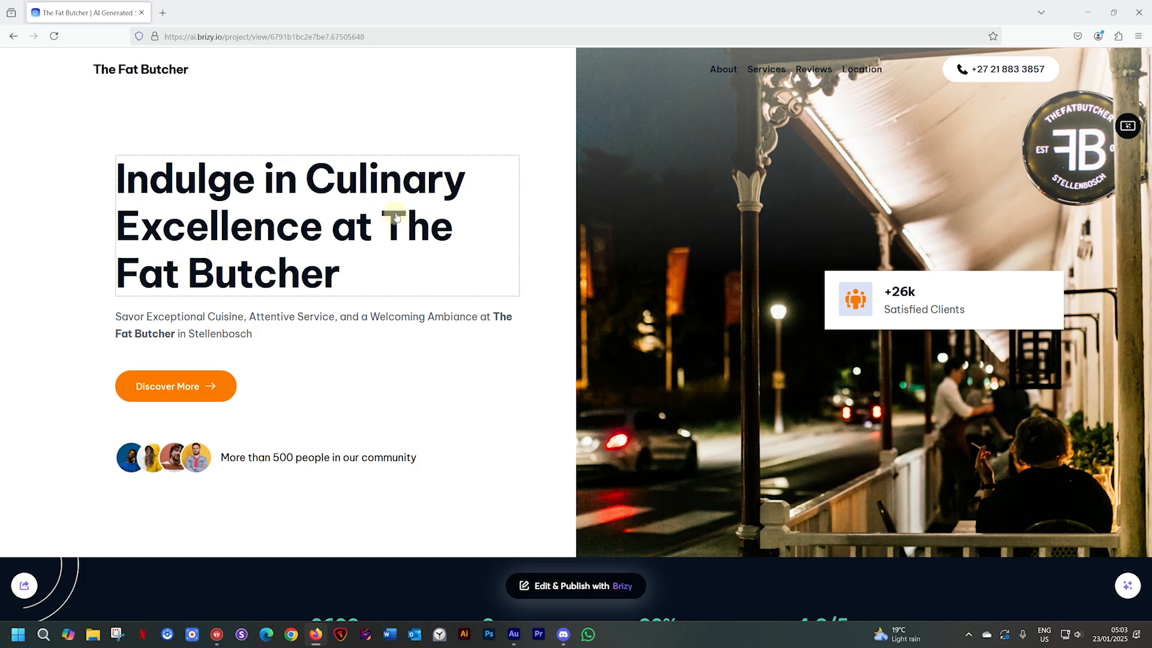
{"action": "mouse_move", "coordinate": [488, 231]}
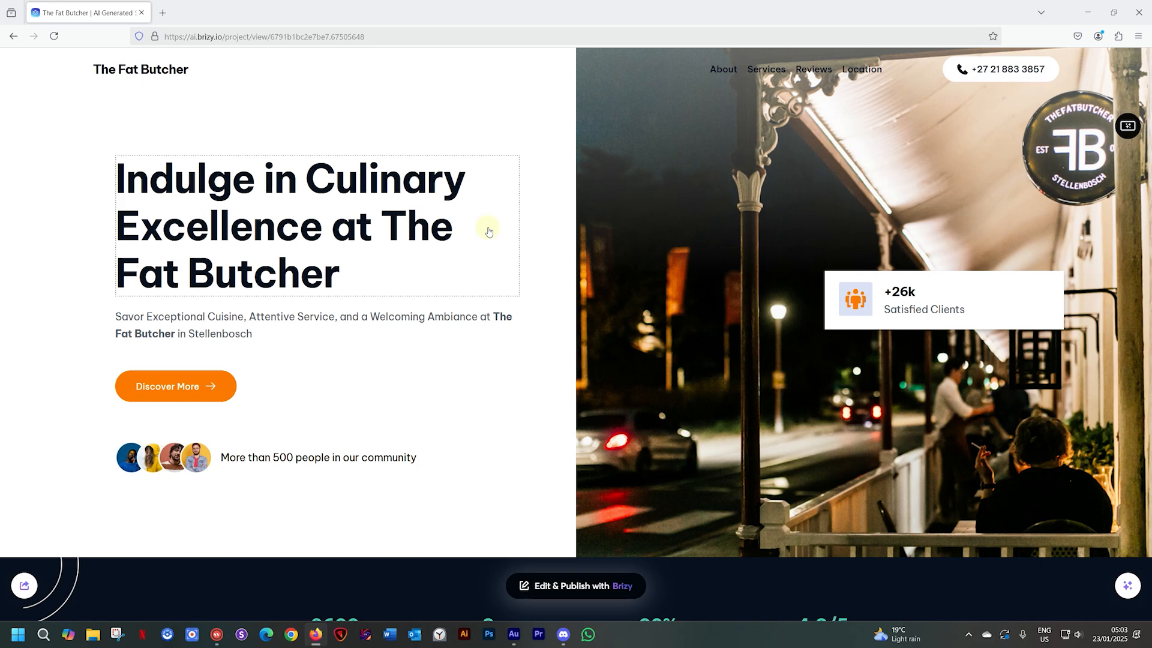
{"action": "mouse_move", "coordinate": [432, 227]}
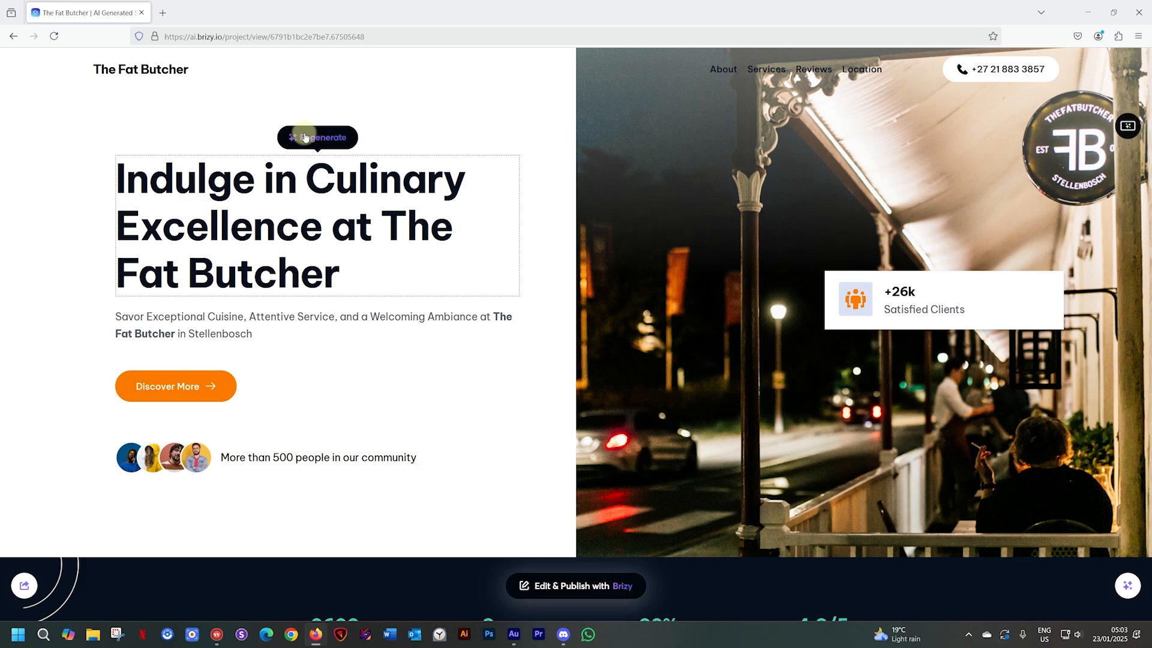
Regenerate the hero headline twice until it reads 'Indulge in Exceptional Steaks and Service at The Fat Butcher'
{"action": "left_click", "coordinate": [316, 138]}
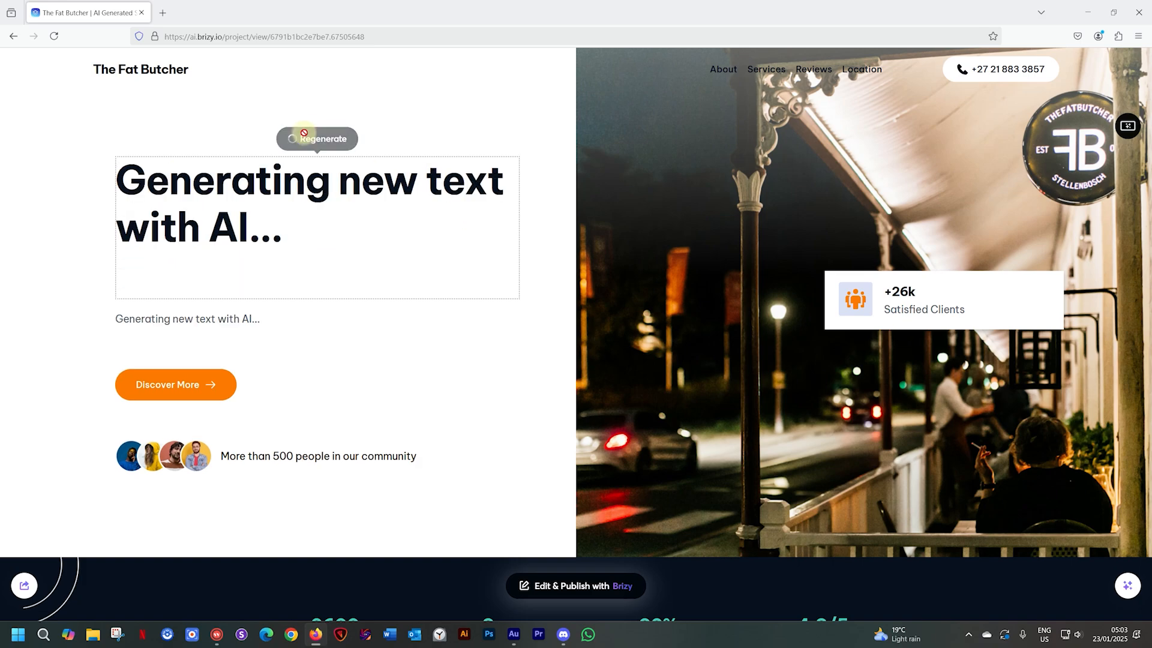
{"action": "left_click", "coordinate": [317, 138]}
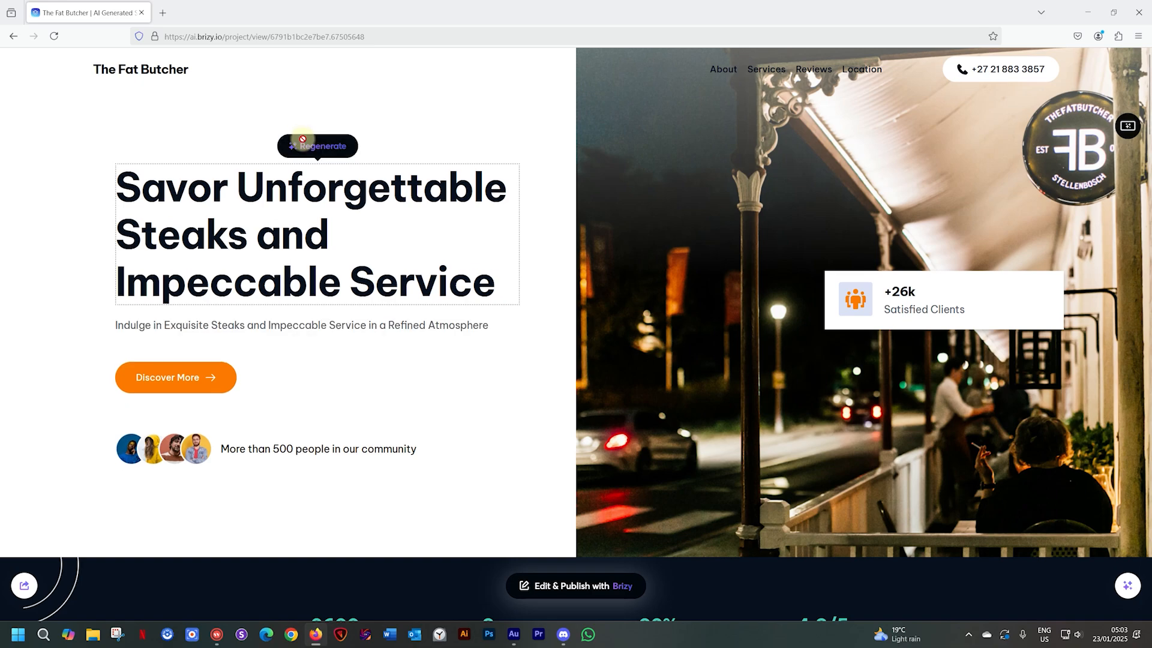
{"action": "left_click", "coordinate": [317, 145]}
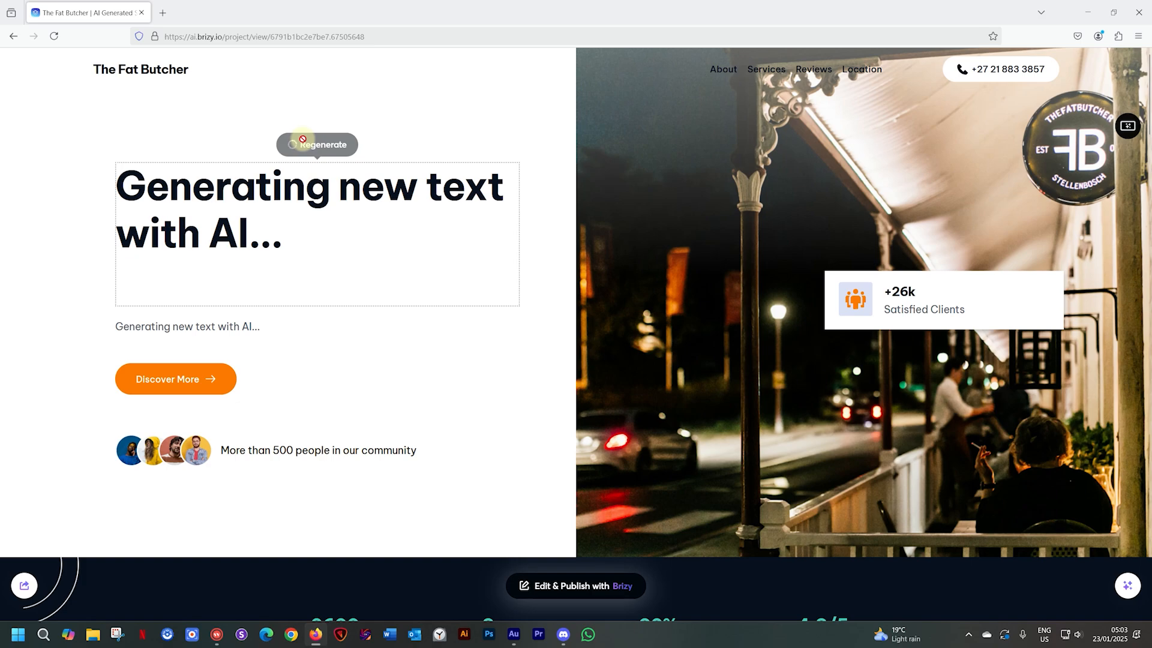
{"action": "left_click", "coordinate": [316, 144]}
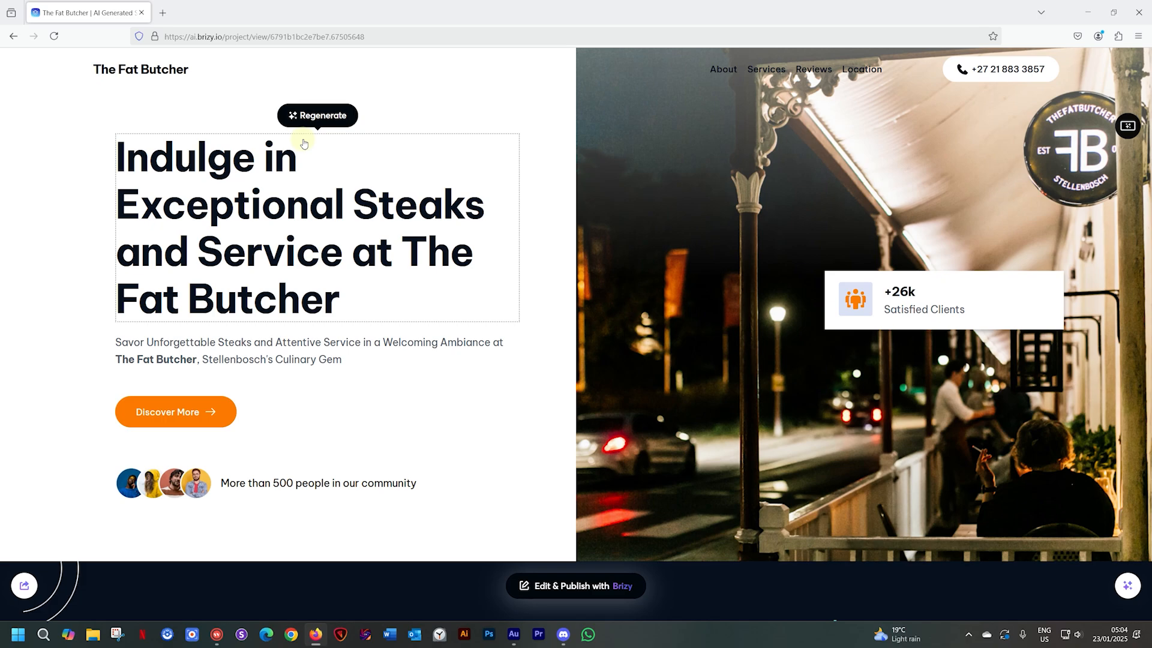
{"action": "mouse_move", "coordinate": [212, 332]}
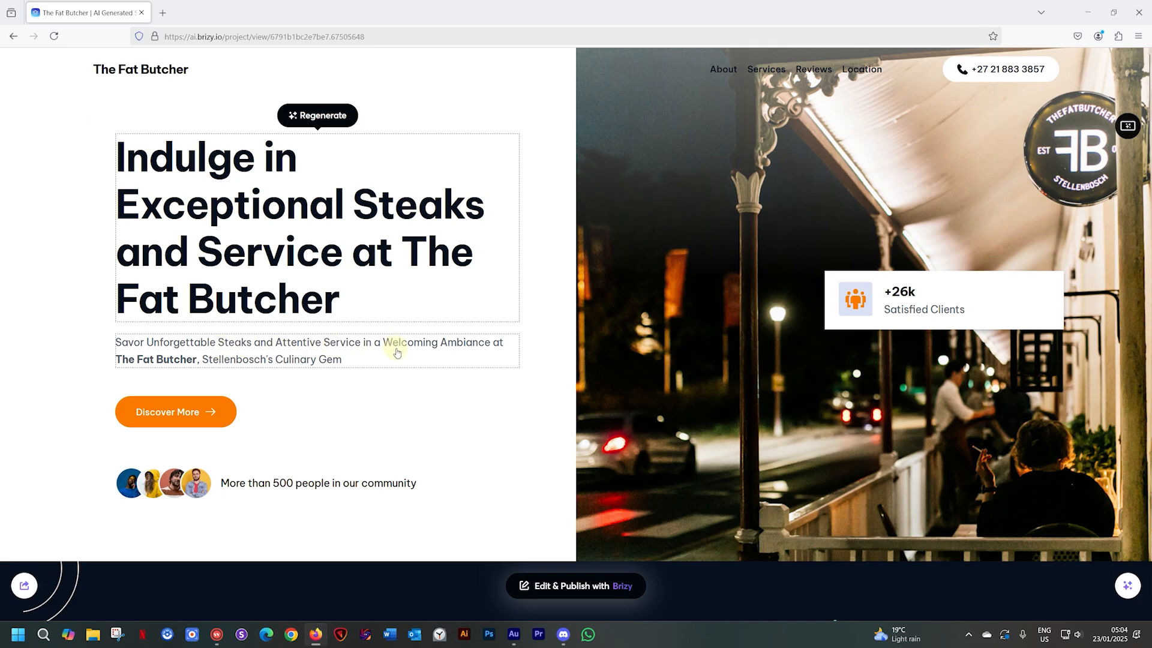
Select the hero subtitle so a new line about exquisite steaks and a refined atmosphere is generated
{"action": "left_click", "coordinate": [316, 115]}
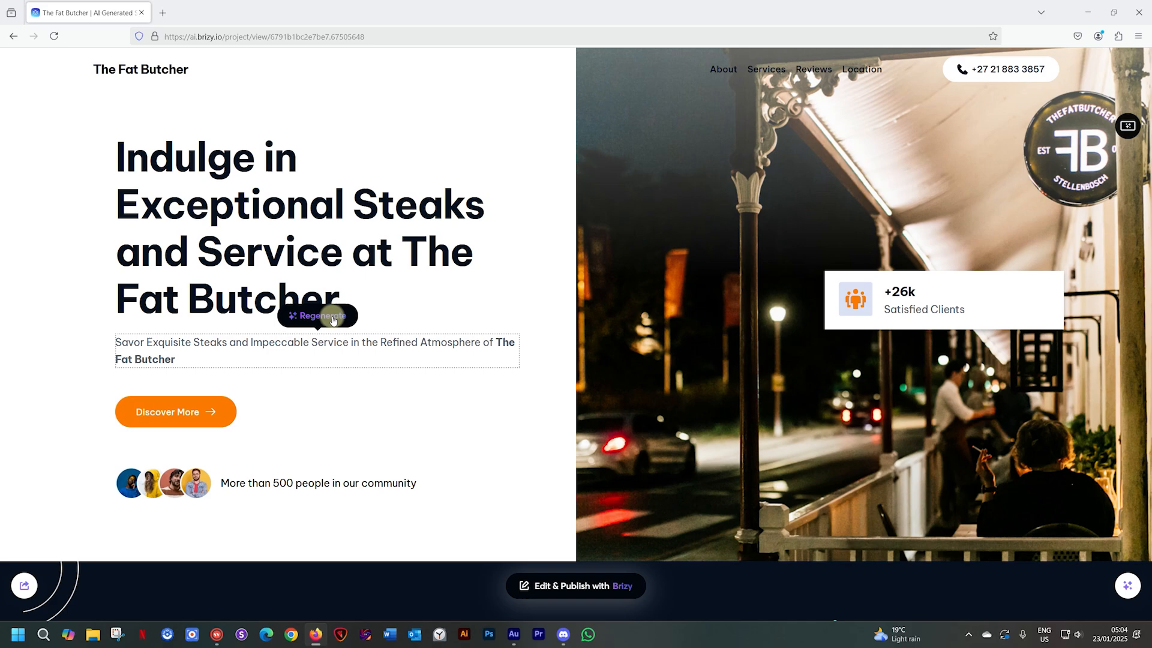
{"action": "mouse_move", "coordinate": [1039, 168]}
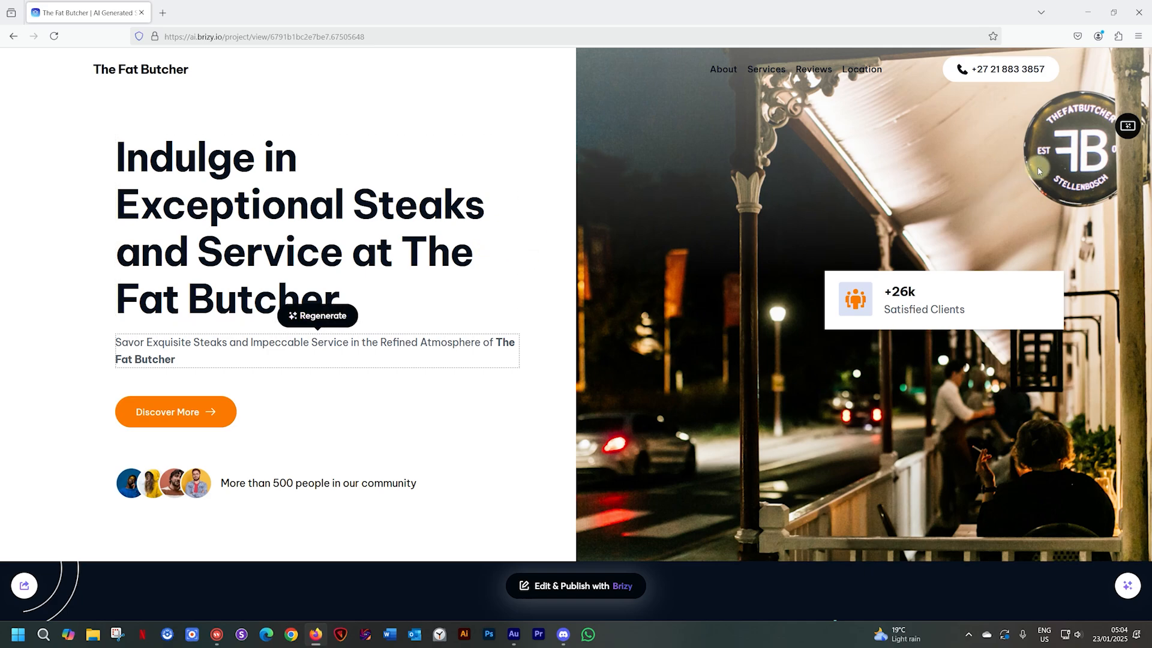
Regenerate the About Us Titles & Texts to 'Exceptional Dining' with fresh Fat Butcher paragraphs
{"action": "scroll", "scroll_direction": "down", "scroll_amount": 3}
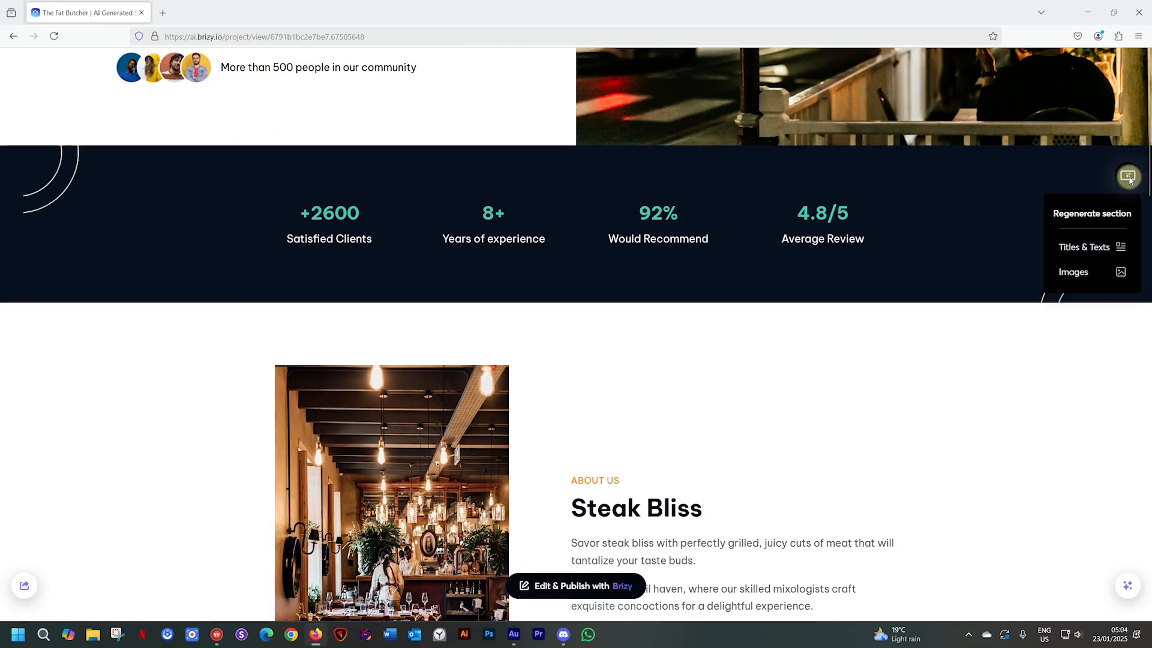
{"action": "scroll", "scroll_direction": "down", "scroll_amount": 3}
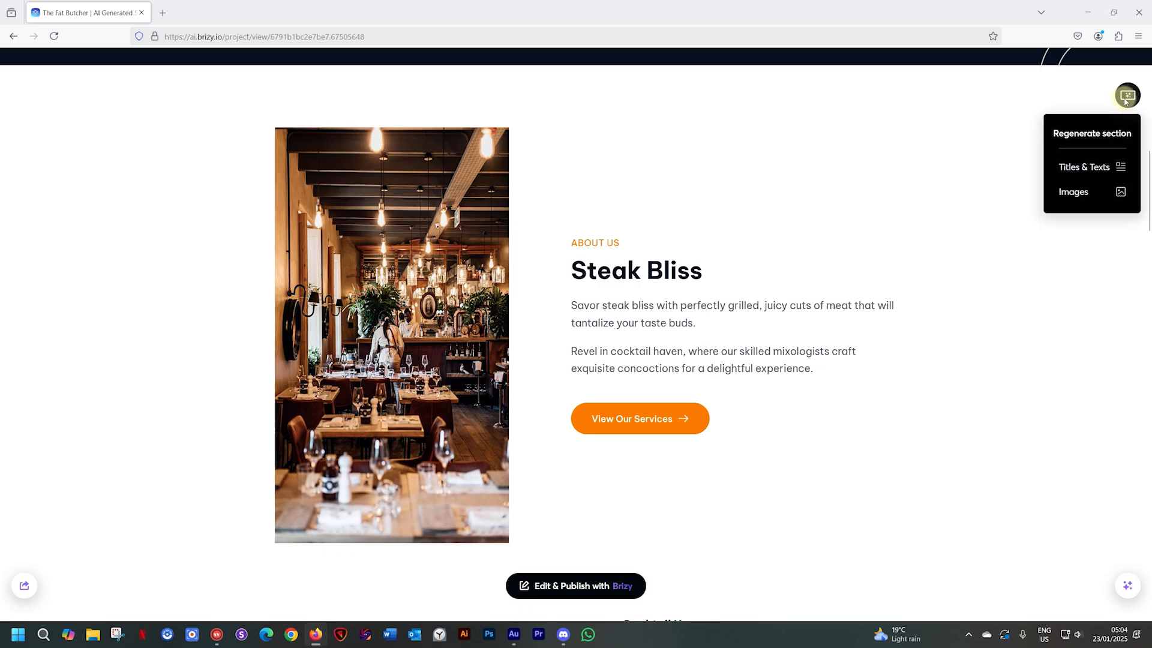
{"action": "mouse_move", "coordinate": [1083, 167]}
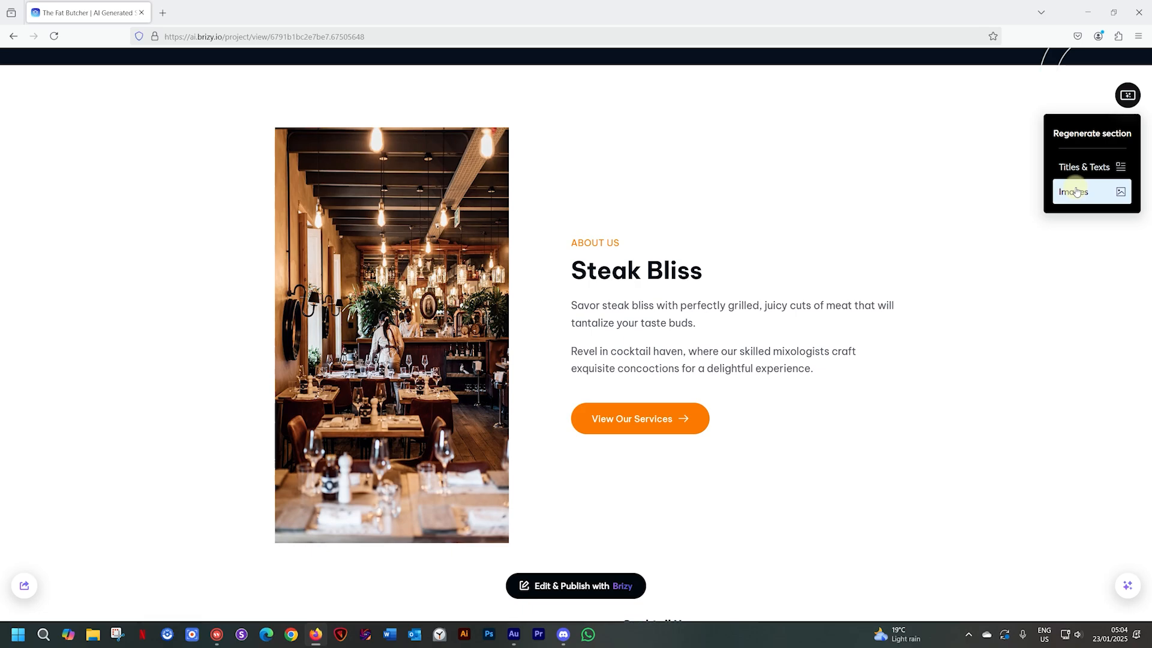
{"action": "left_click", "coordinate": [1084, 167]}
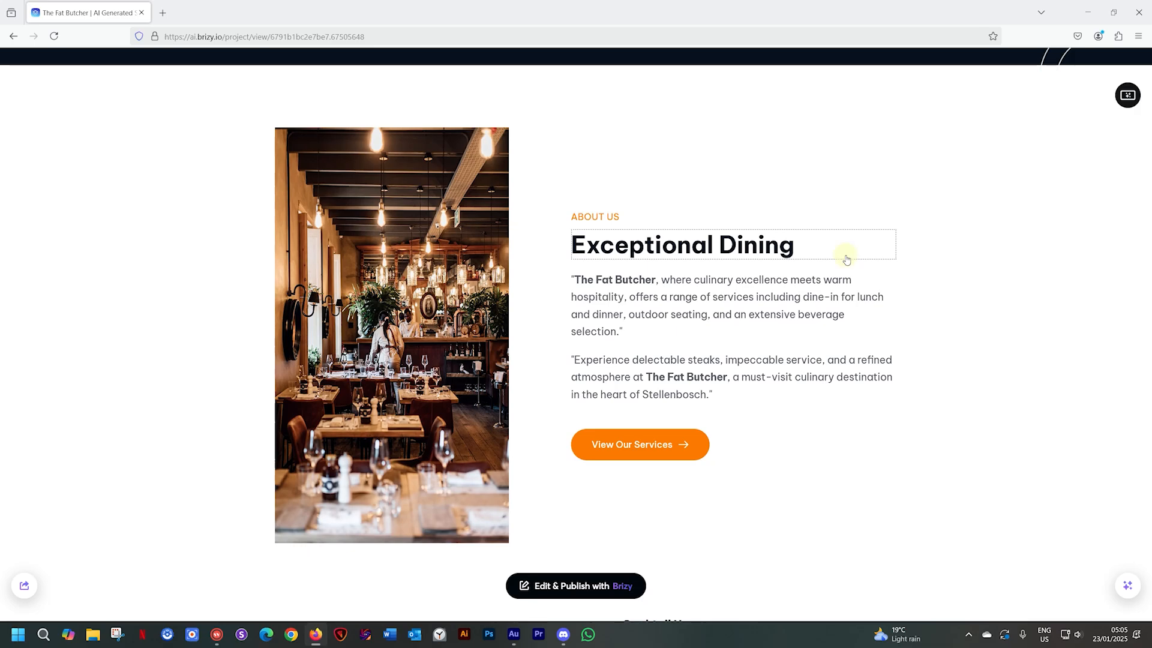
Scroll to the Why Choose Us section headed 'Join Us for an Exquisite Culinary Journey'
{"action": "scroll", "scroll_direction": "down", "scroll_amount": 3}
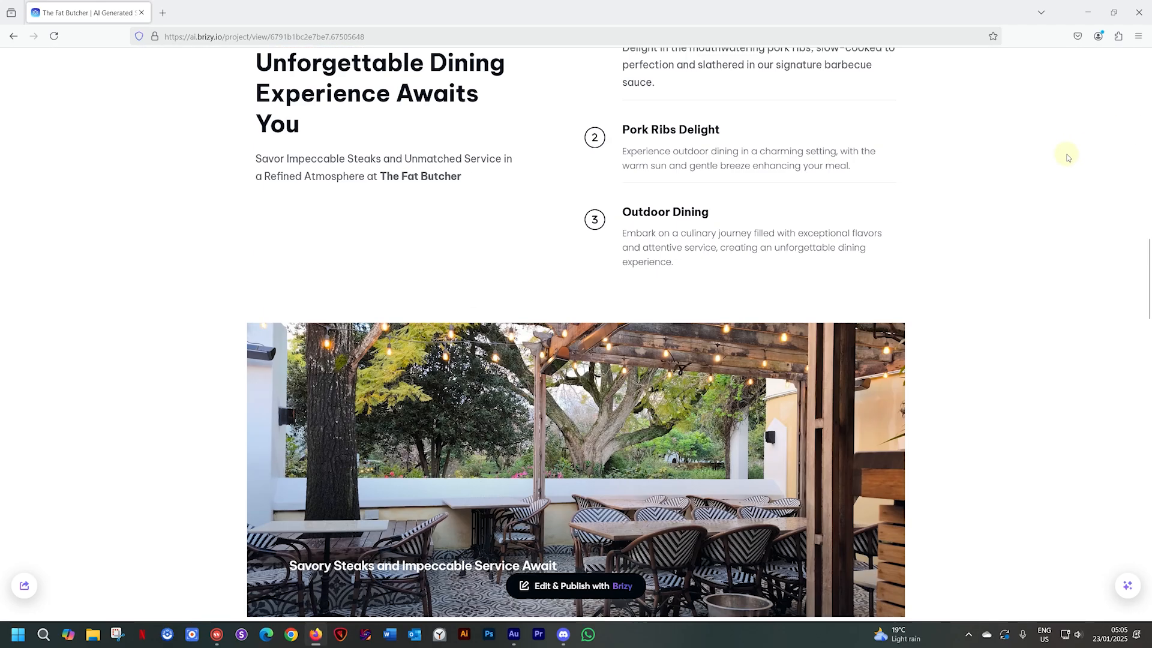
{"action": "scroll", "scroll_direction": "down", "scroll_amount": 3}
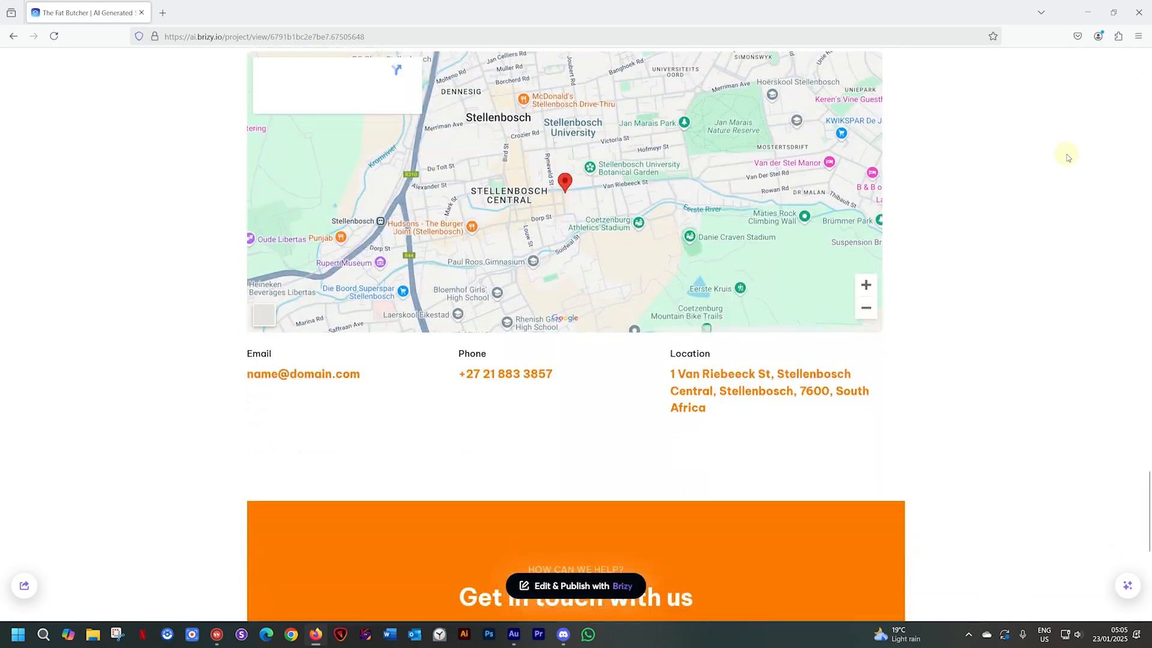
{"action": "scroll", "scroll_direction": "up", "scroll_amount": 3}
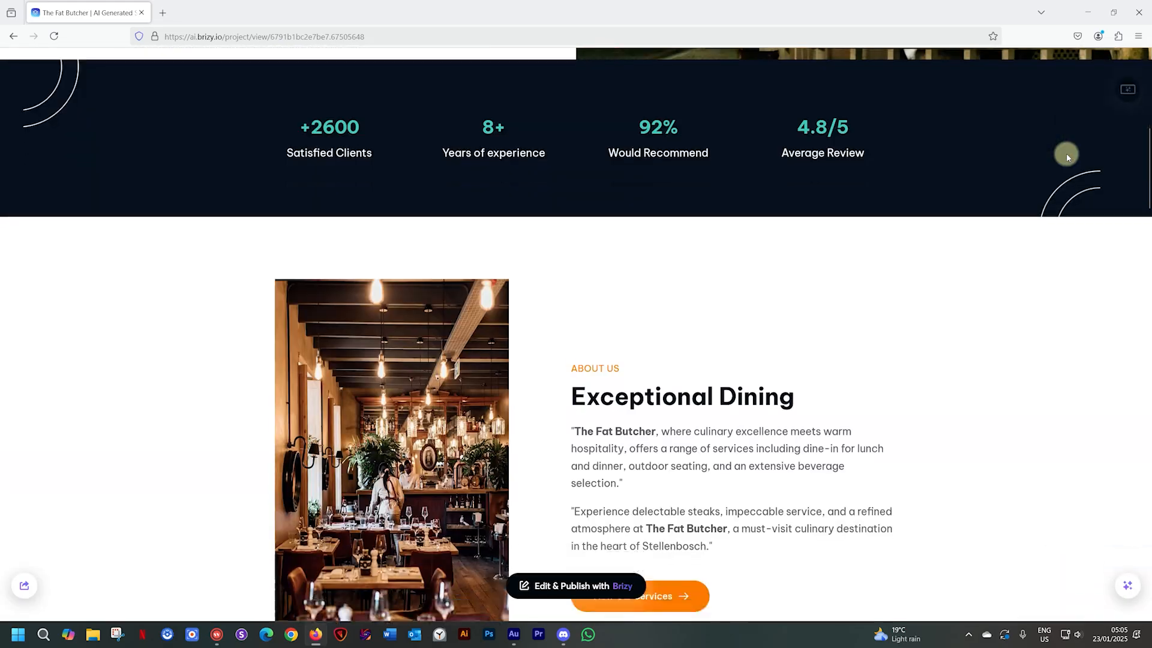
{"action": "scroll", "scroll_direction": "down", "scroll_amount": 3}
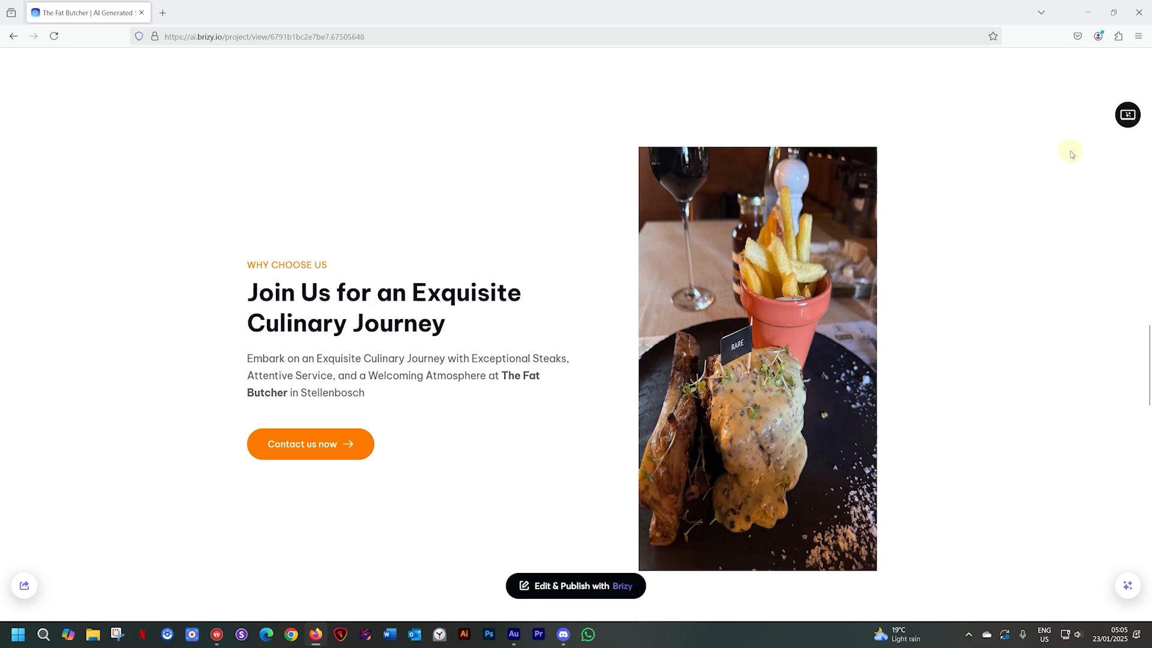
Regenerate the Why Choose Us Images, replacing the steak-and-fries photo with a plated dish
{"action": "left_click", "coordinate": [1127, 114]}
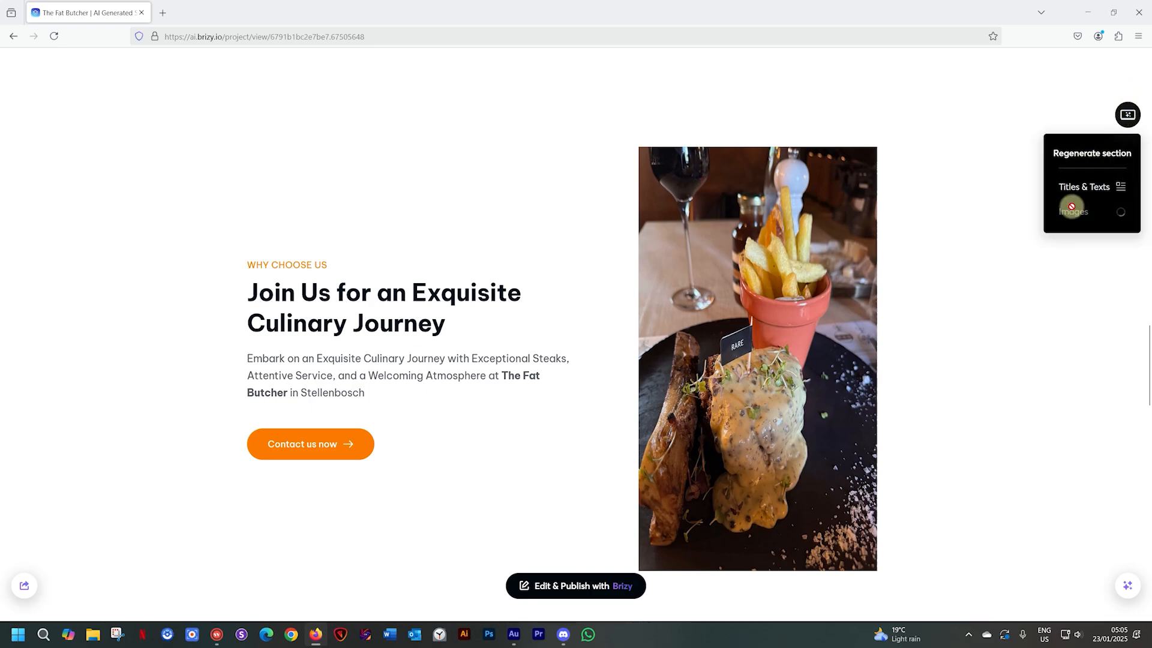
{"action": "left_click", "coordinate": [1091, 211]}
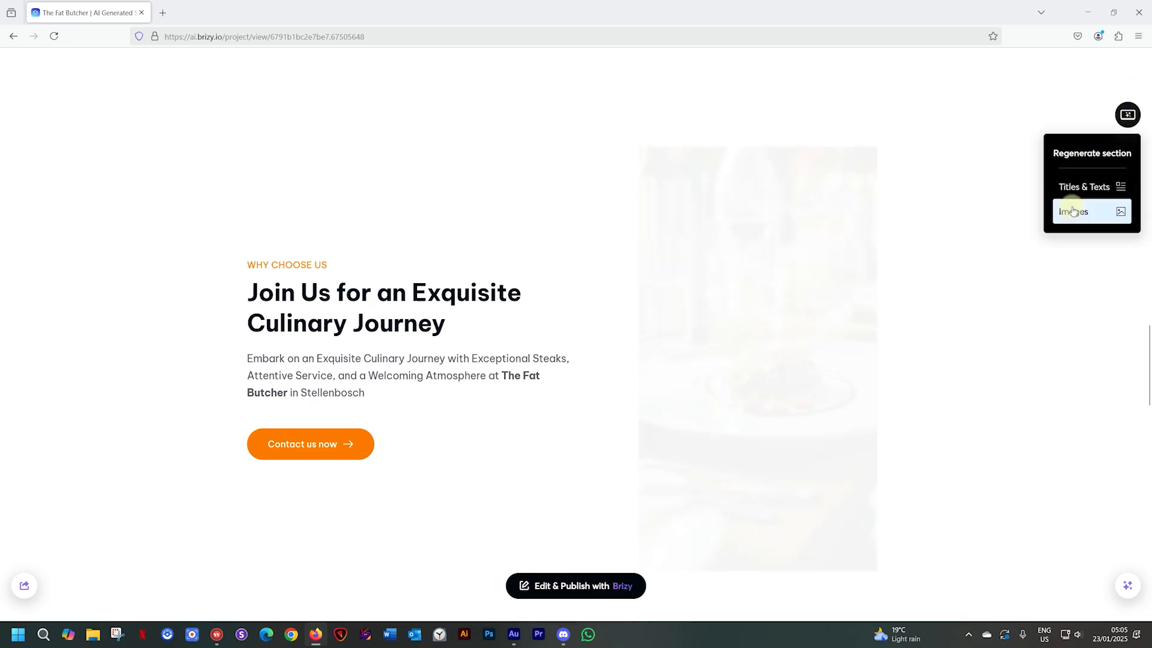
{"action": "left_click", "coordinate": [1077, 211]}
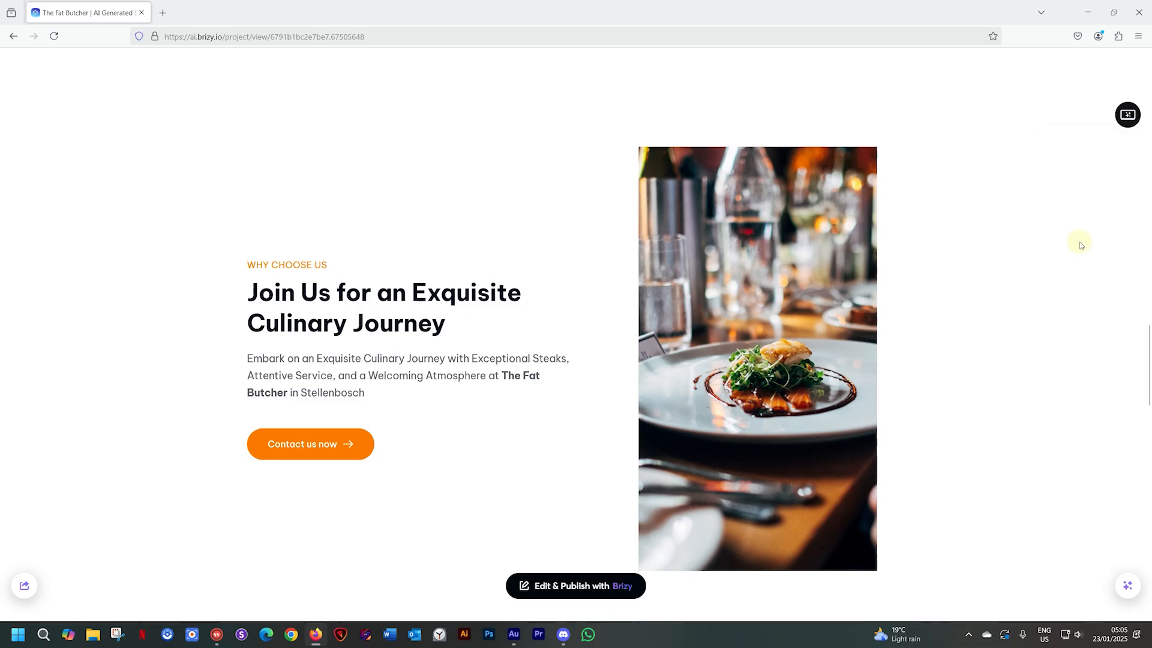
{"action": "scroll", "scroll_direction": "down", "scroll_amount": 3}
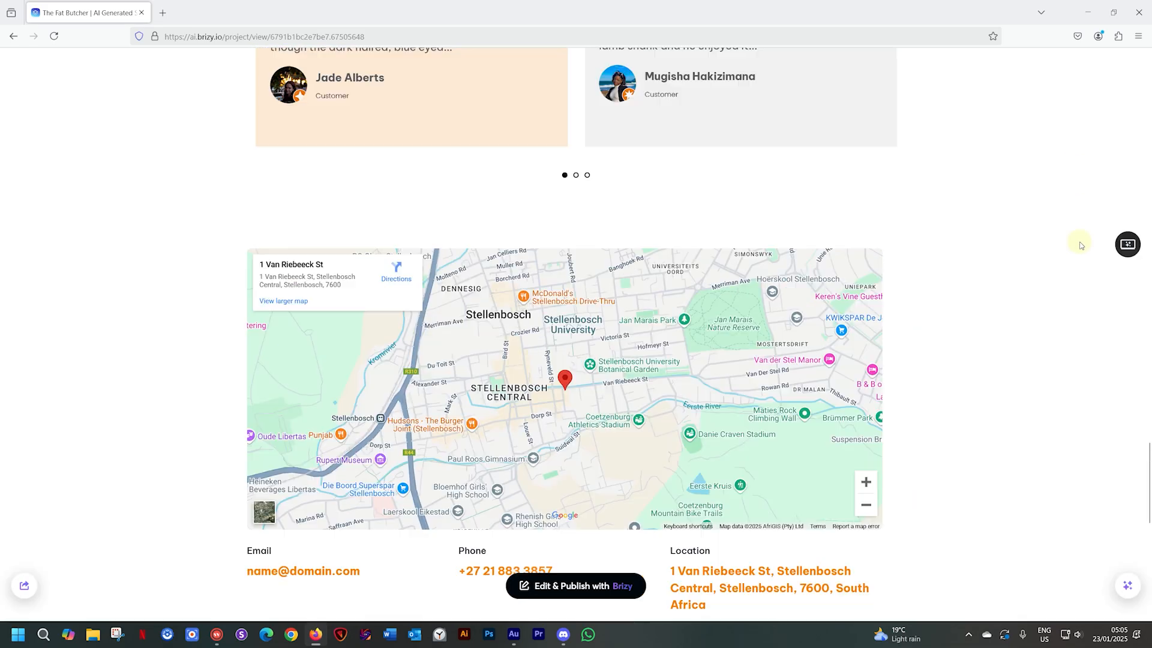
{"action": "scroll", "scroll_direction": "up", "scroll_amount": 3}
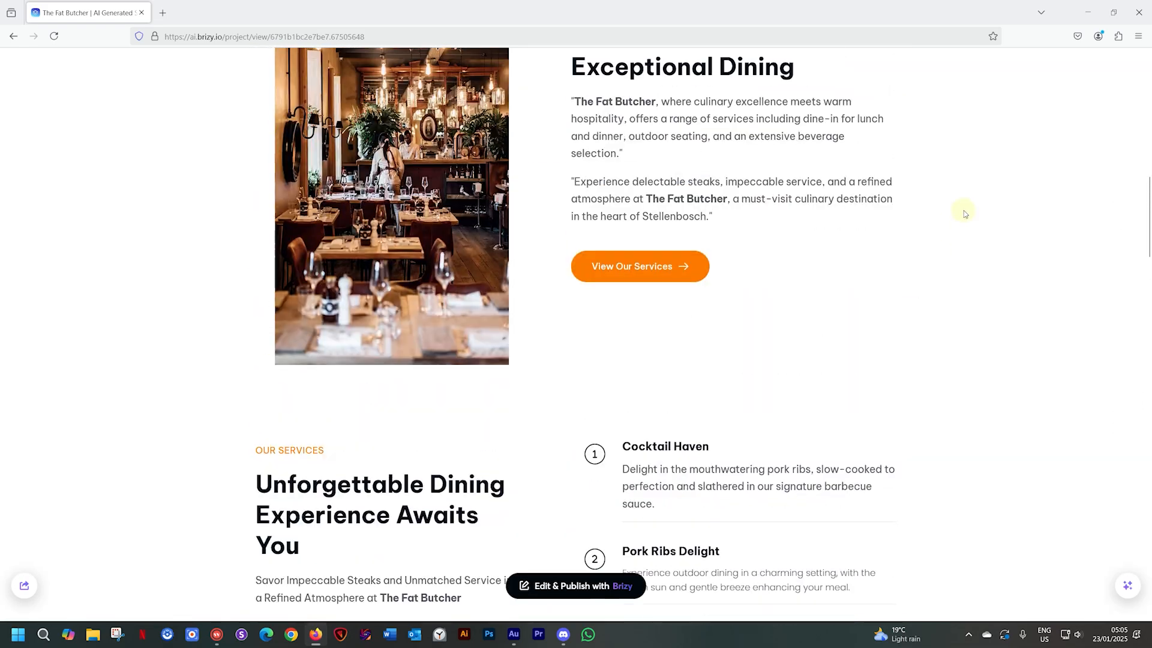
{"action": "scroll", "scroll_direction": "up", "scroll_amount": 3}
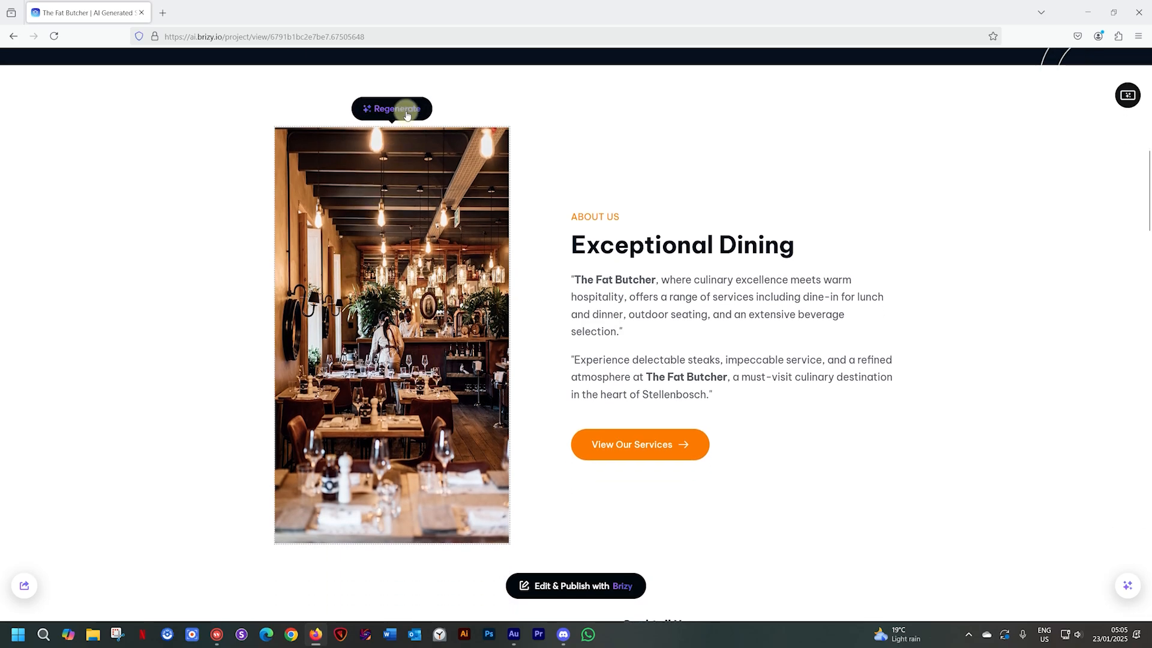
{"action": "mouse_move", "coordinate": [1095, 87]}
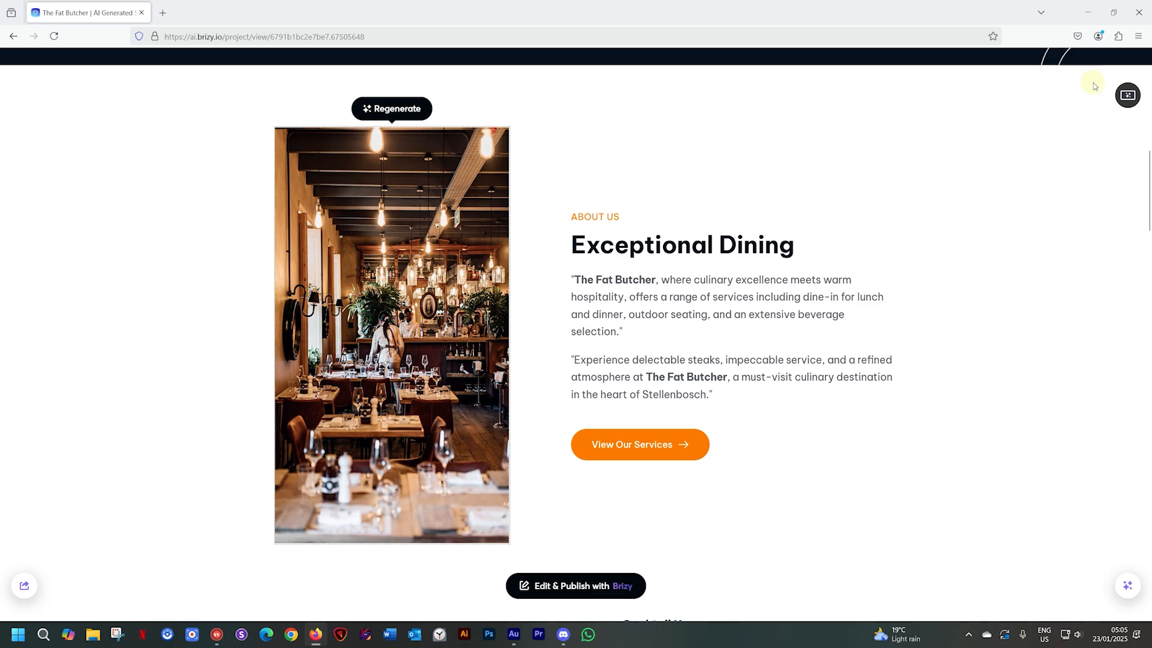
Regenerate the About Us restaurant interior photo and move down to Our Services
{"action": "left_click", "coordinate": [1127, 95]}
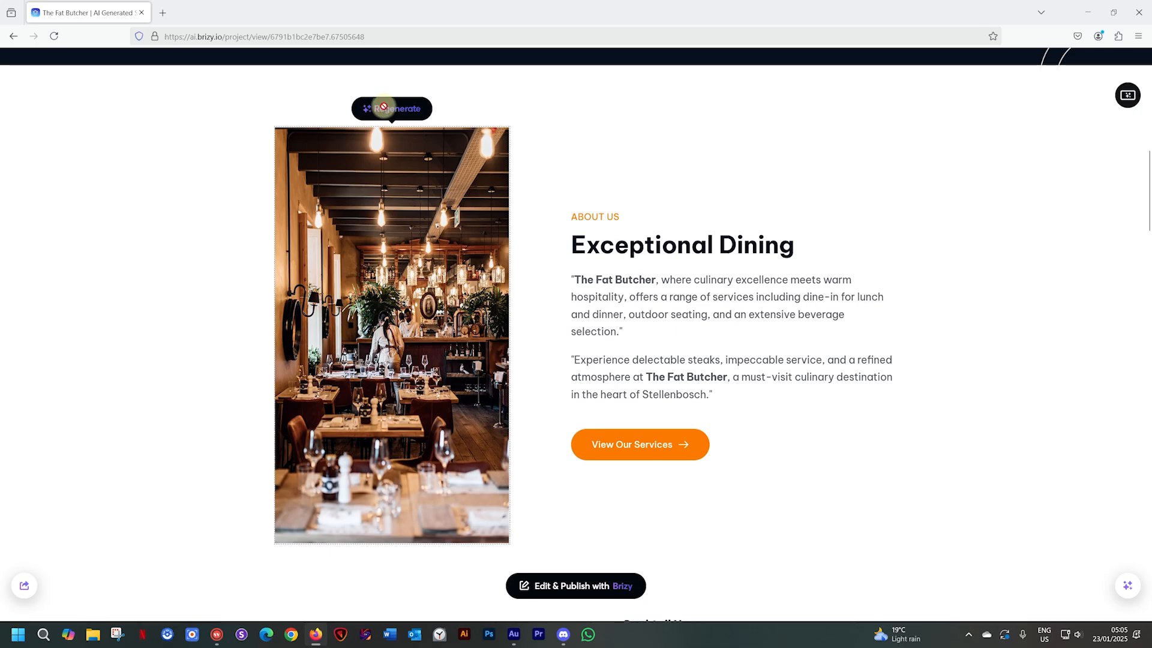
{"action": "left_click", "coordinate": [391, 109]}
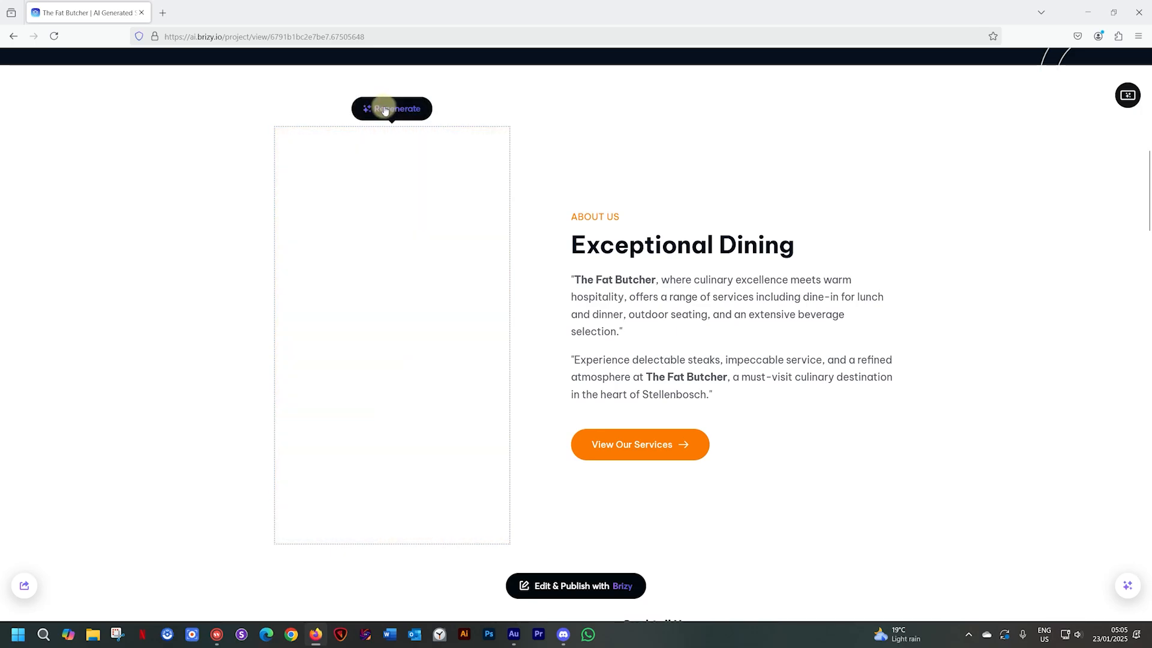
{"action": "scroll", "scroll_direction": "down", "scroll_amount": 3}
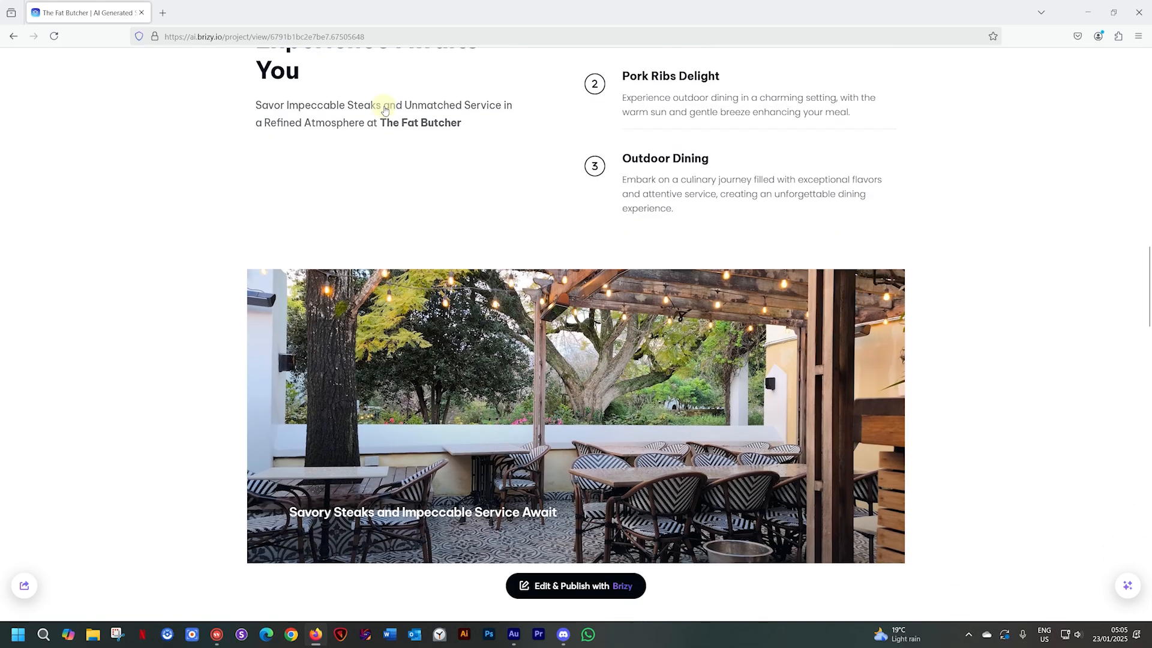
{"action": "scroll", "scroll_direction": "down", "scroll_amount": 3}
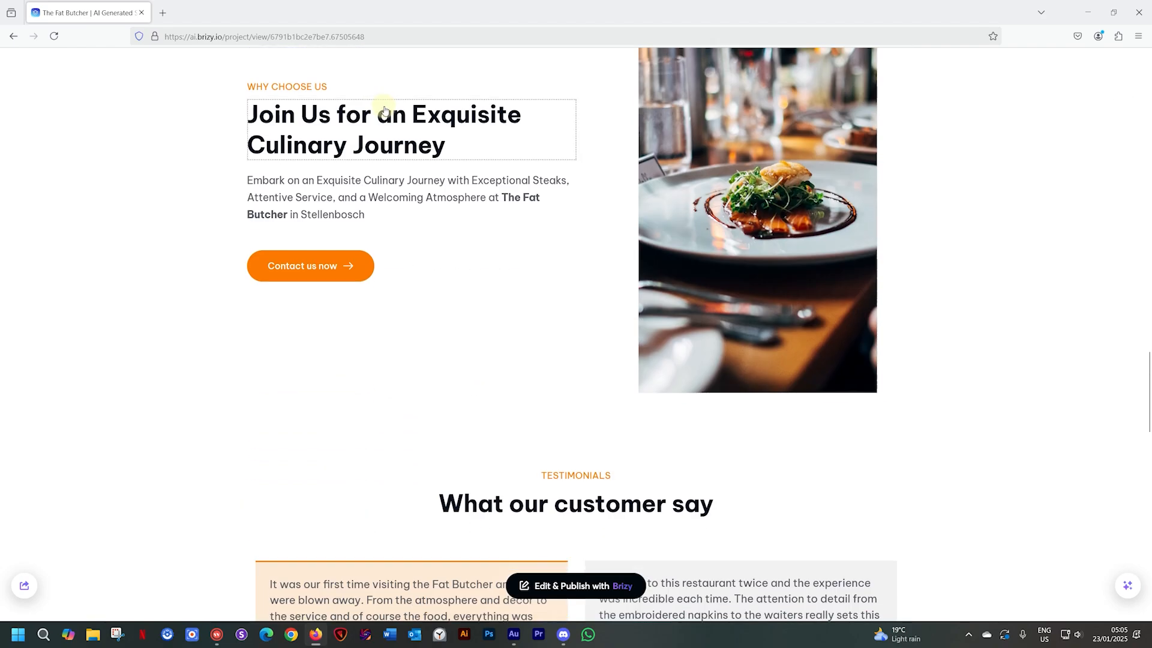
{"action": "scroll", "scroll_direction": "down", "scroll_amount": 3}
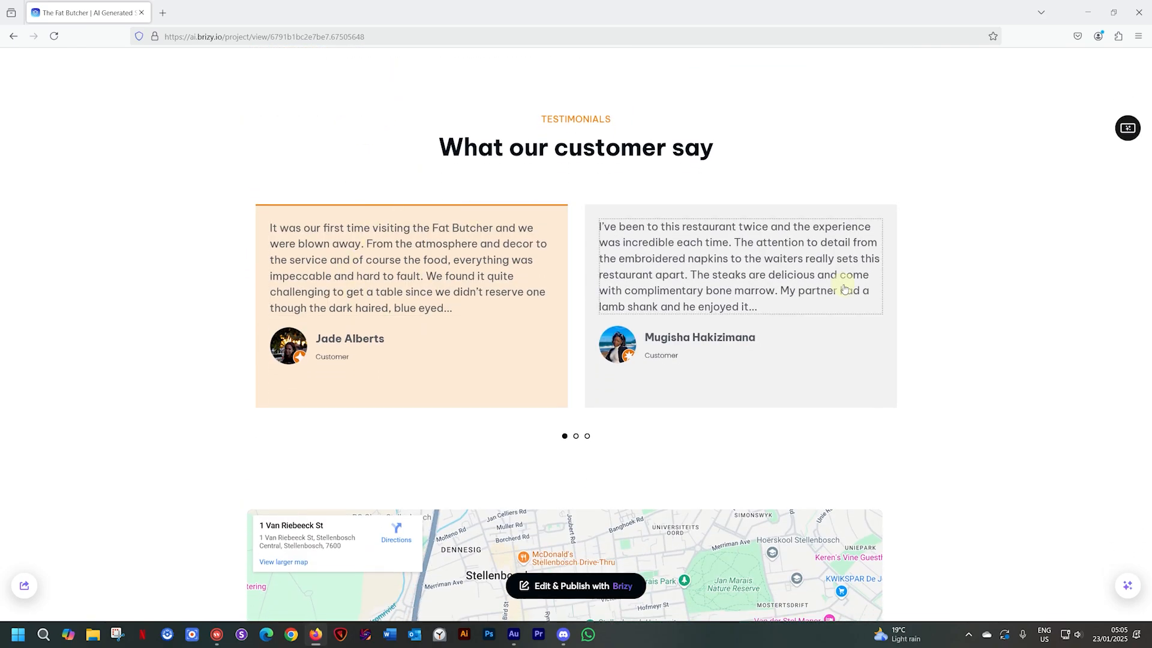
{"action": "mouse_move", "coordinate": [402, 331]}
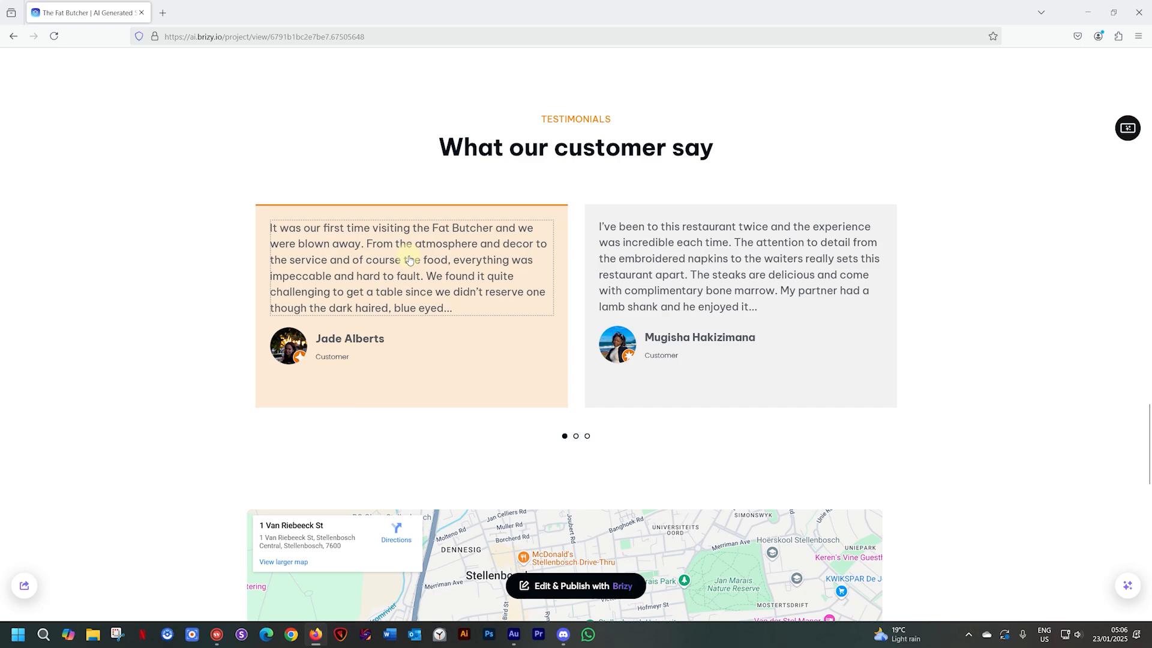
{"action": "left_click", "coordinate": [410, 201]}
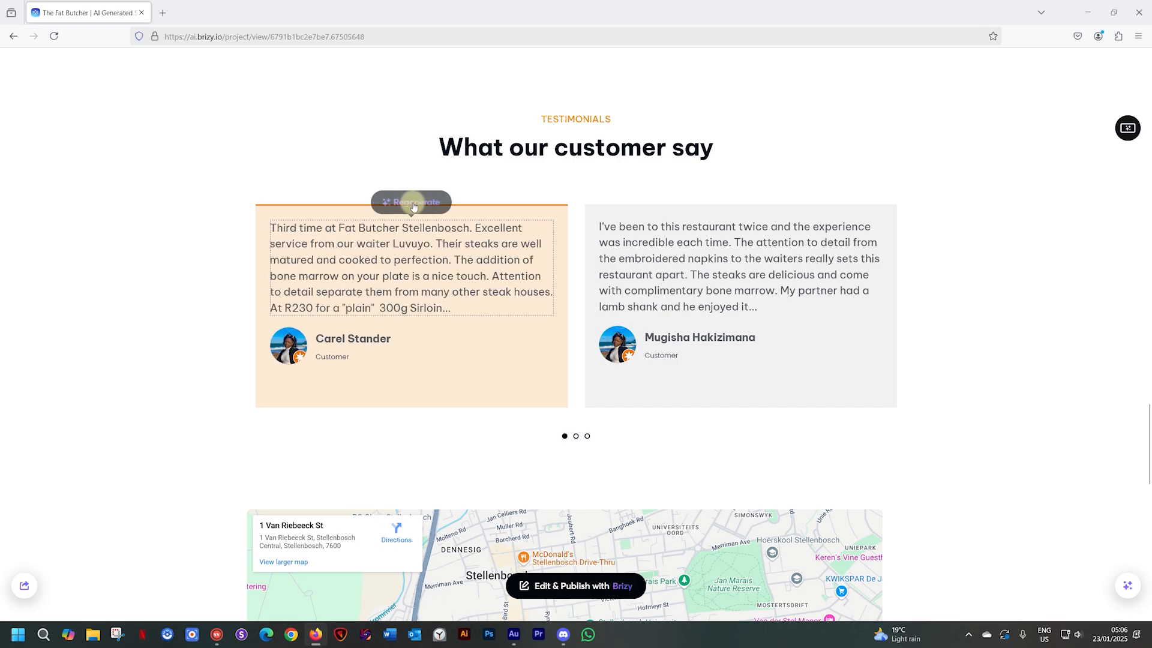
{"action": "left_click", "coordinate": [412, 202]}
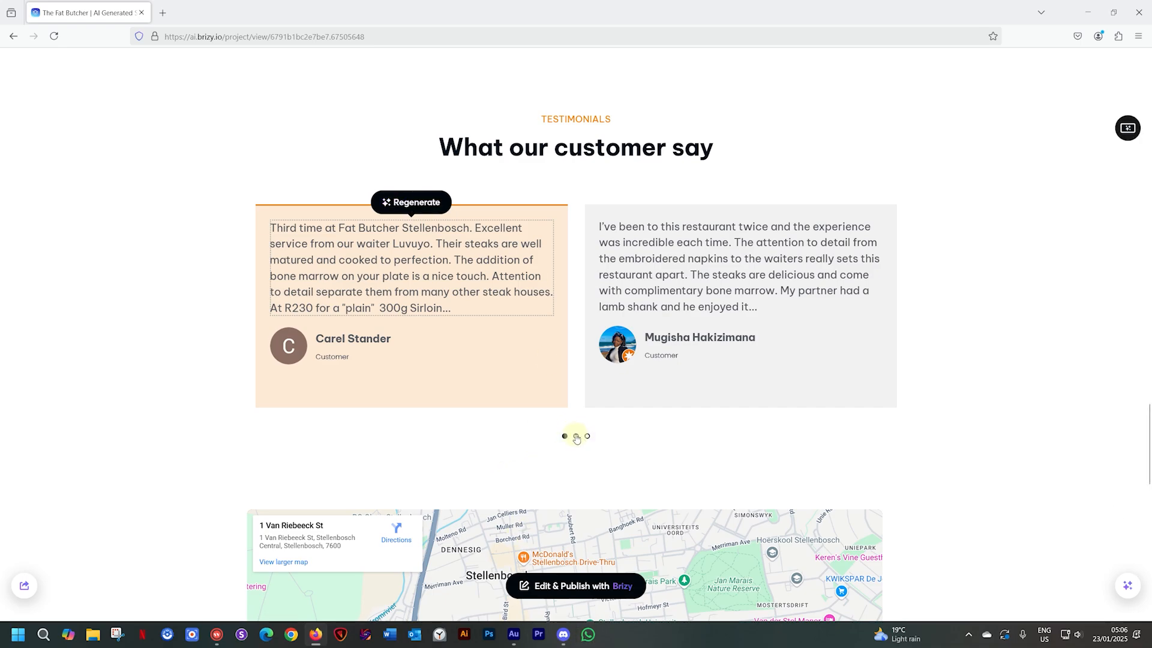
Browse the remaining testimonial slides using the carousel dots
{"action": "left_click", "coordinate": [576, 436]}
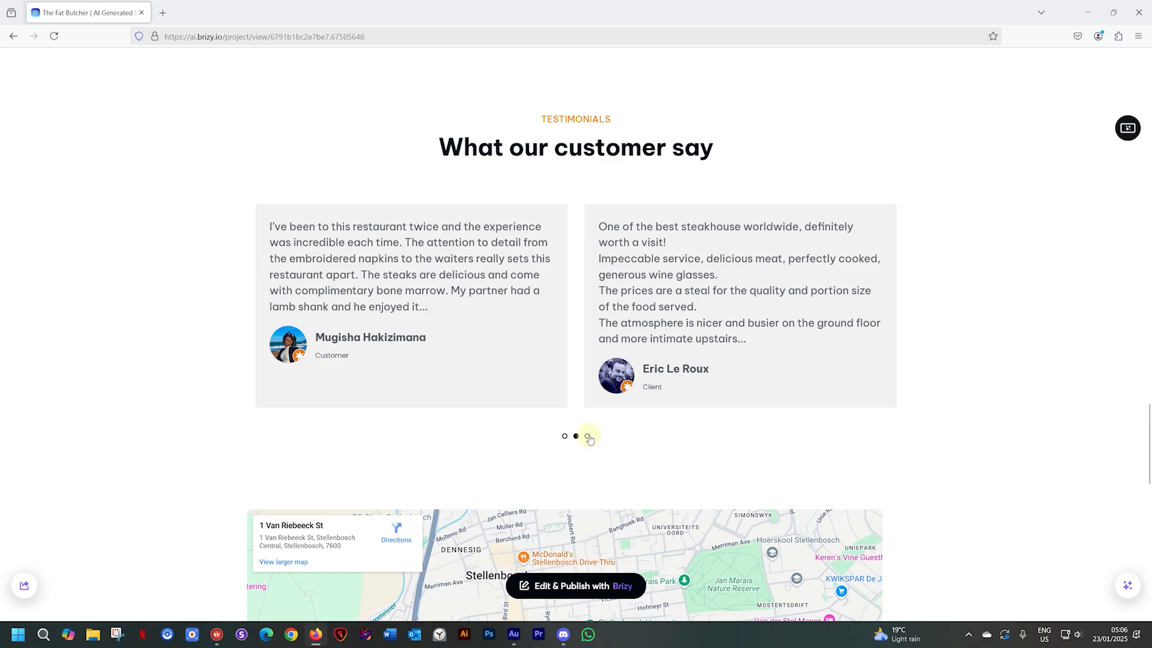
{"action": "left_click", "coordinate": [588, 436]}
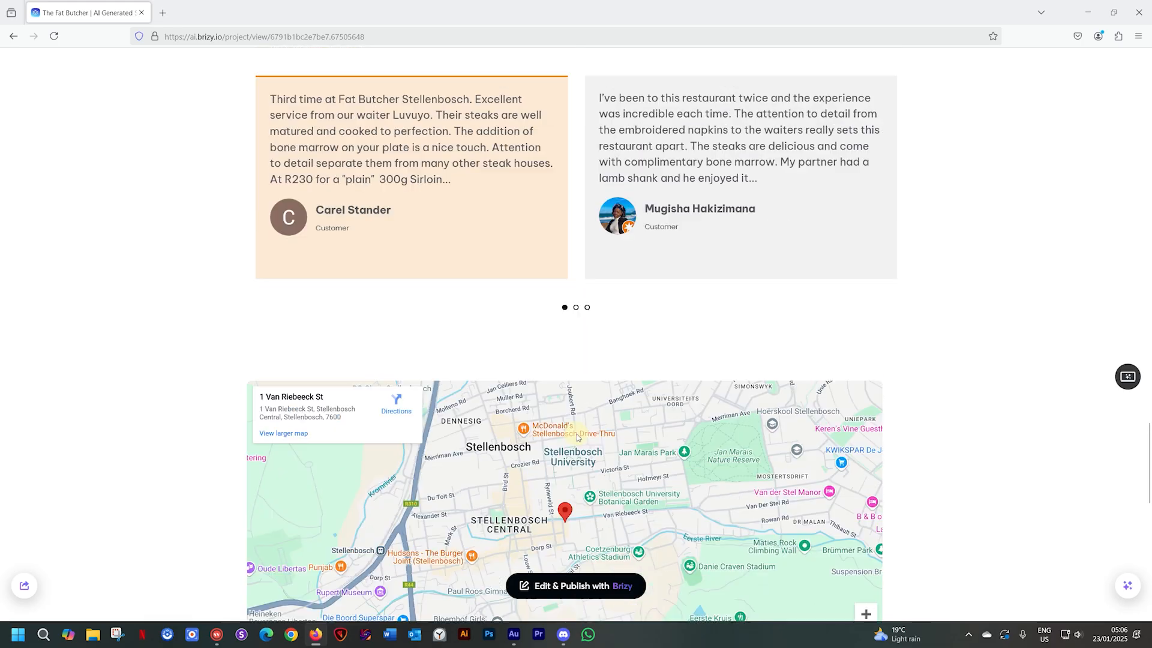
Scroll down past the map to the email, phone, location block and the orange Get in touch section
{"action": "scroll", "scroll_direction": "down", "scroll_amount": 3}
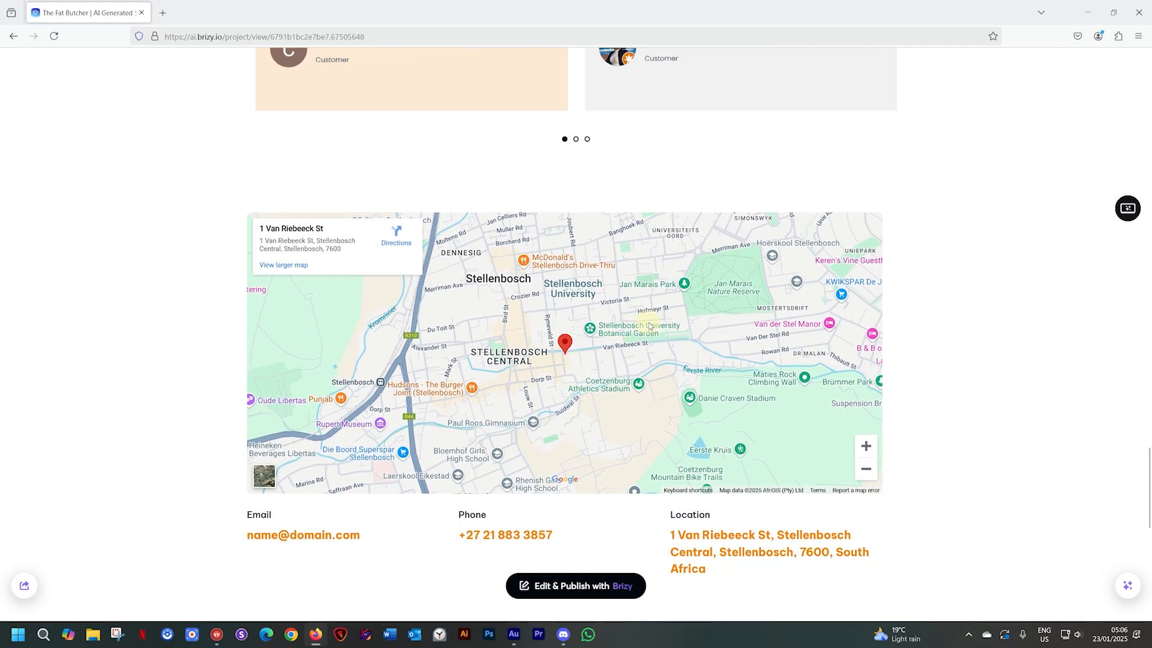
{"action": "mouse_move", "coordinate": [647, 365]}
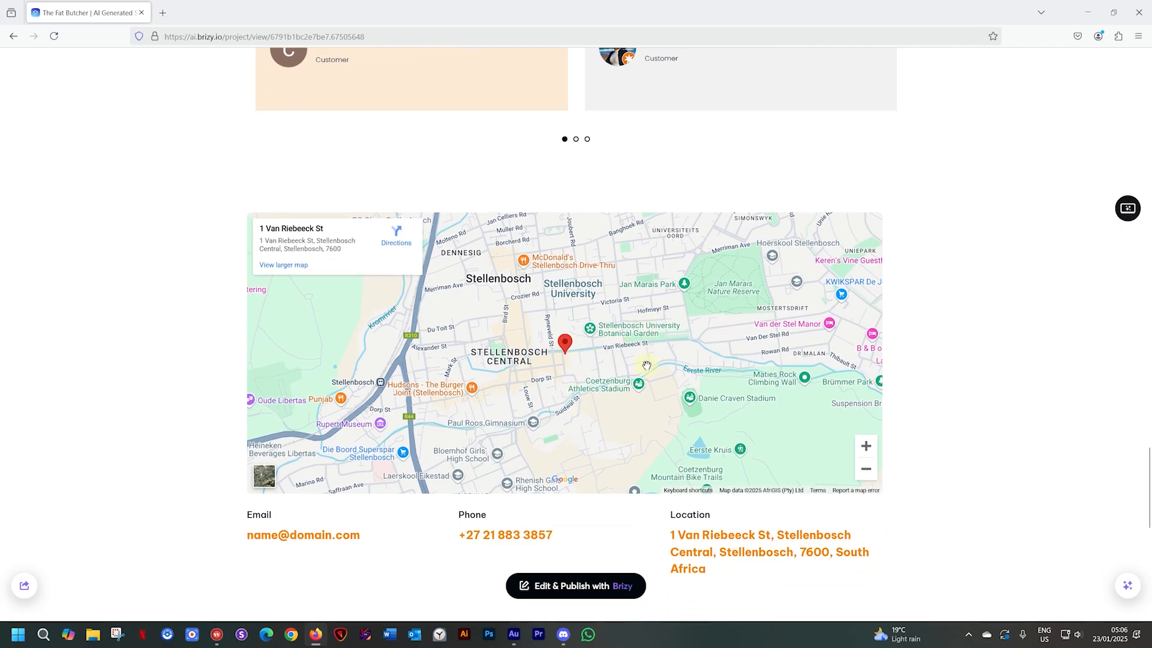
{"action": "scroll", "scroll_direction": "down", "scroll_amount": 3}
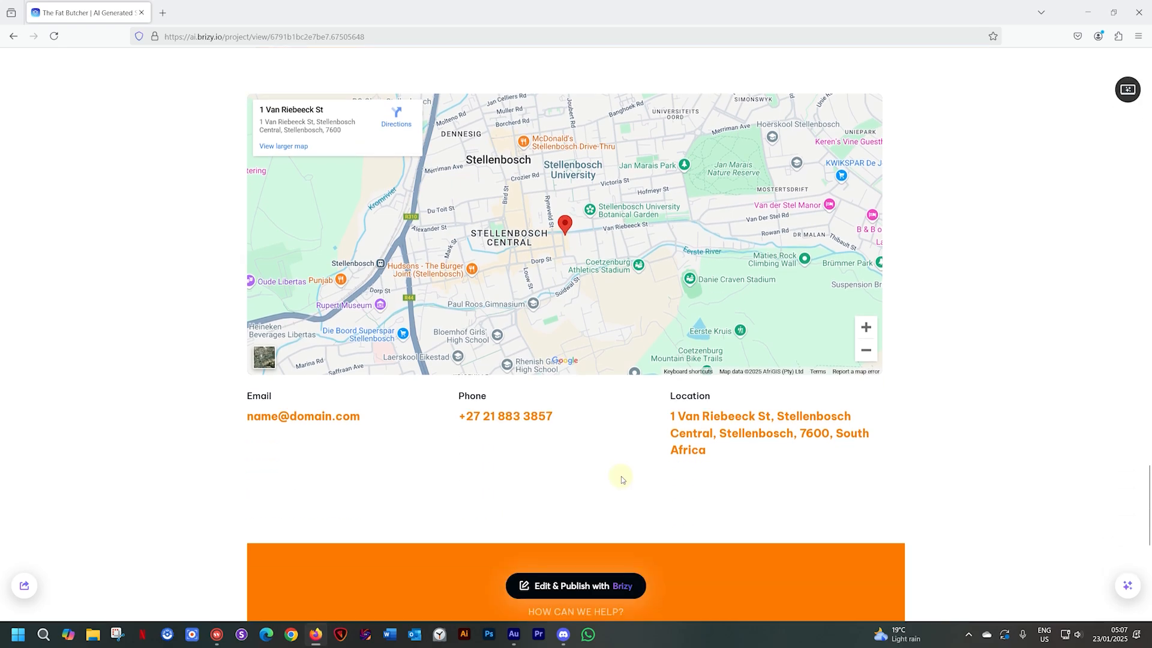
{"action": "mouse_move", "coordinate": [772, 434]}
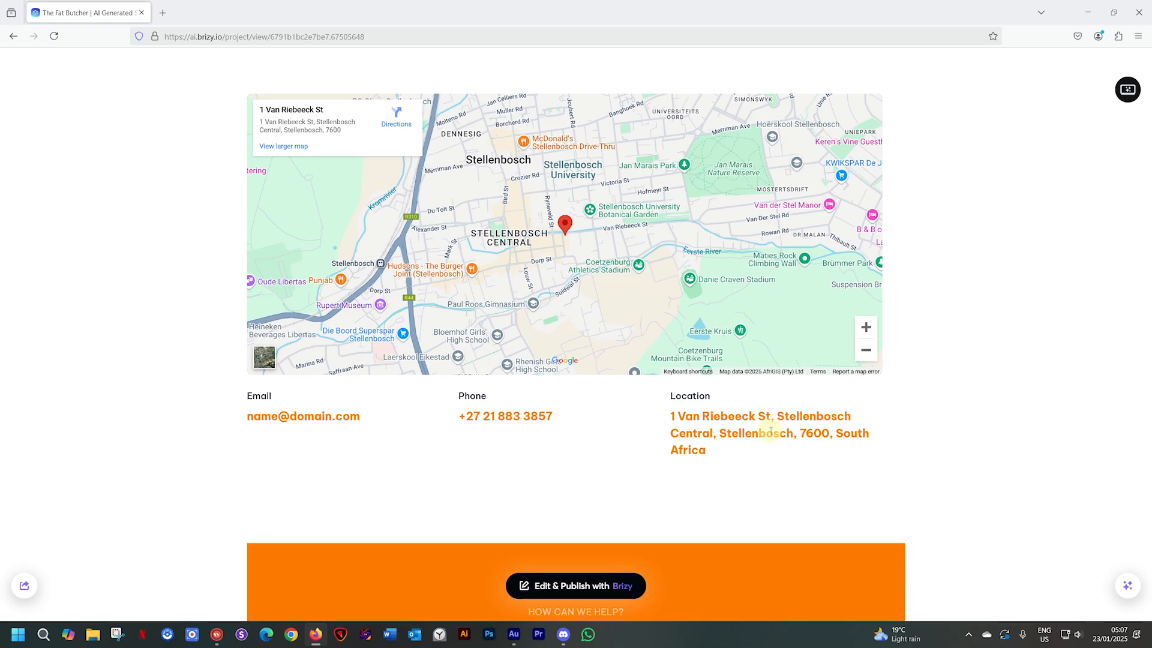
{"action": "scroll", "scroll_direction": "down", "scroll_amount": 3}
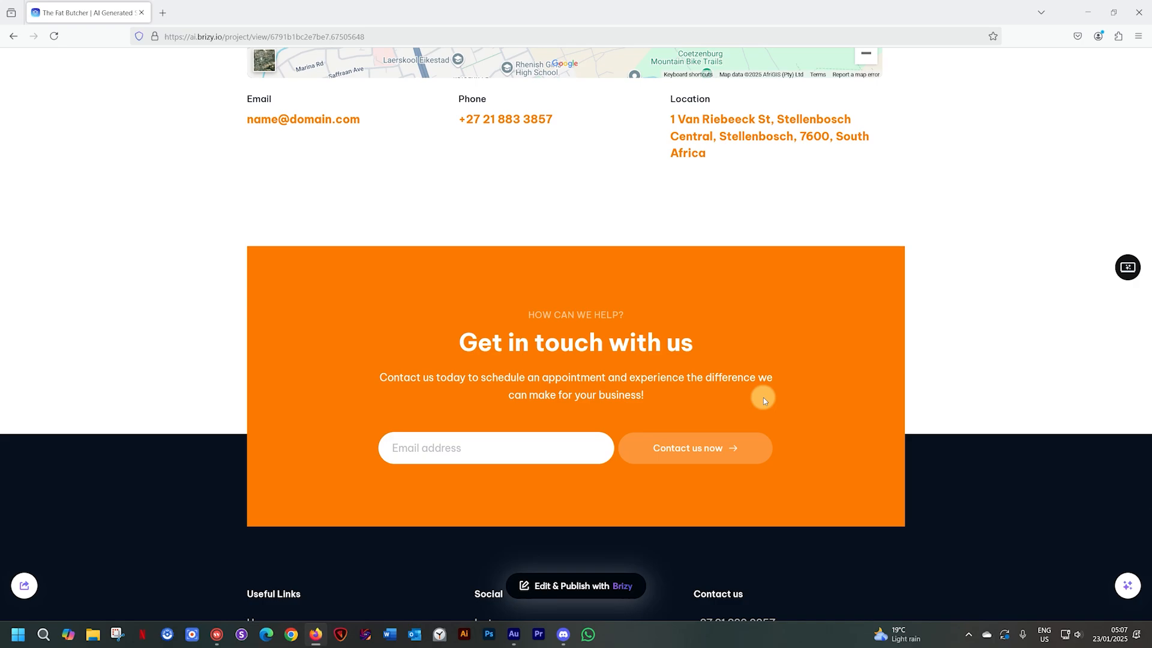
Choose Edit & Publish with Brizy at the footer, triggering the PRO Plan Required login/signup prompt
{"action": "scroll", "scroll_direction": "down", "scroll_amount": 3}
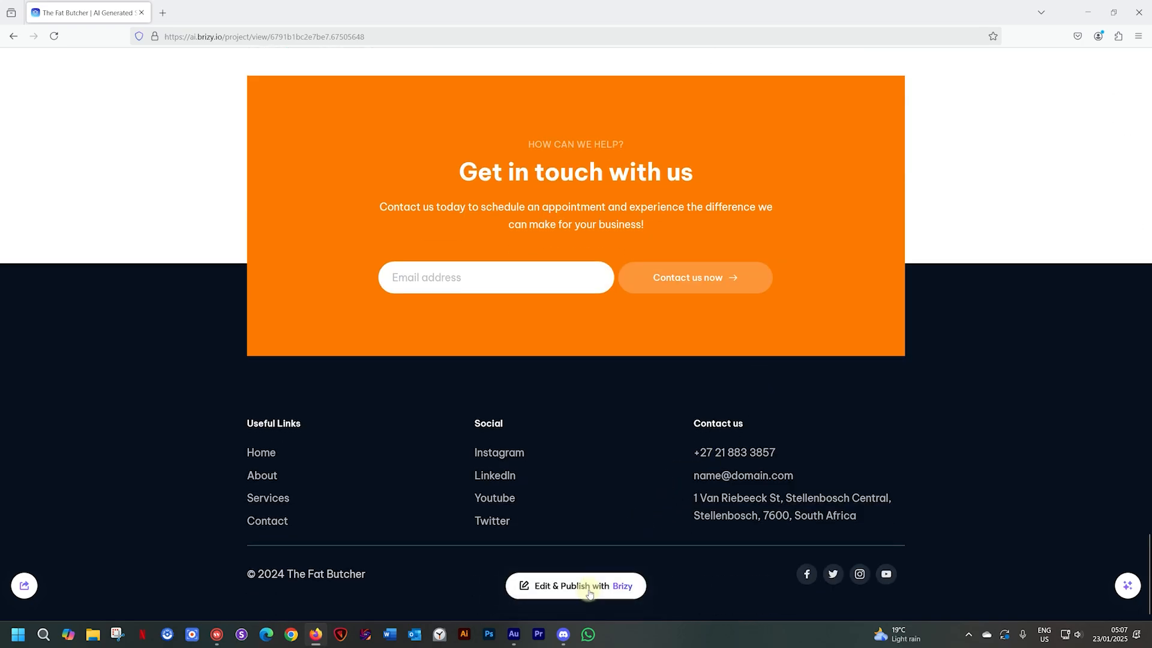
{"action": "left_click", "coordinate": [574, 586]}
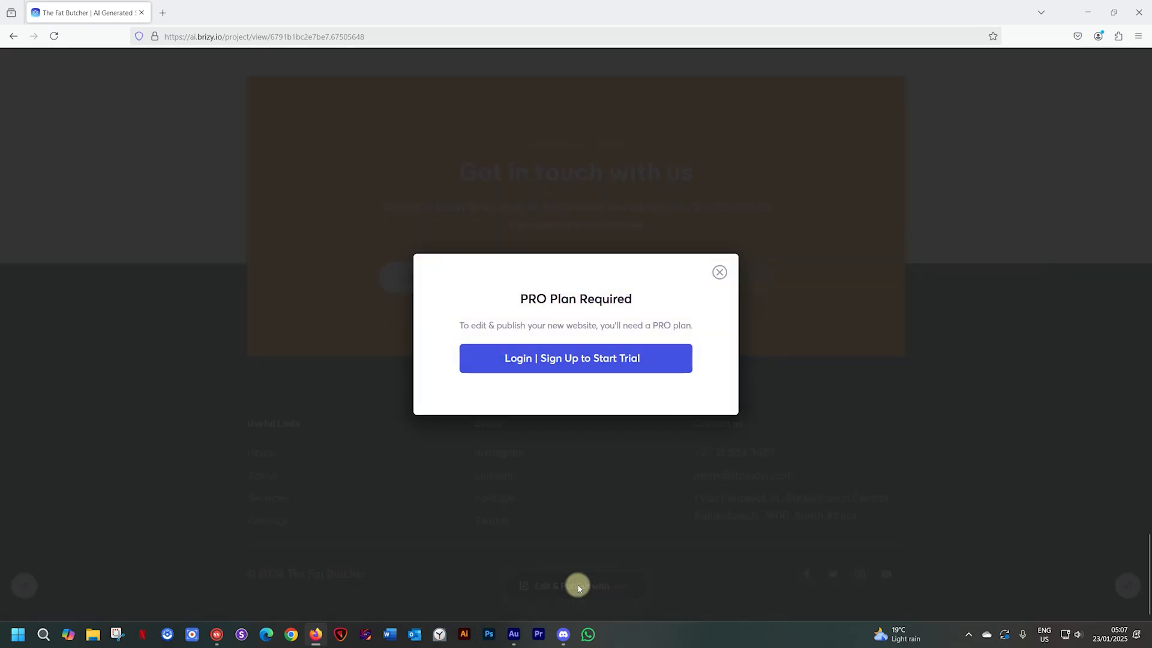